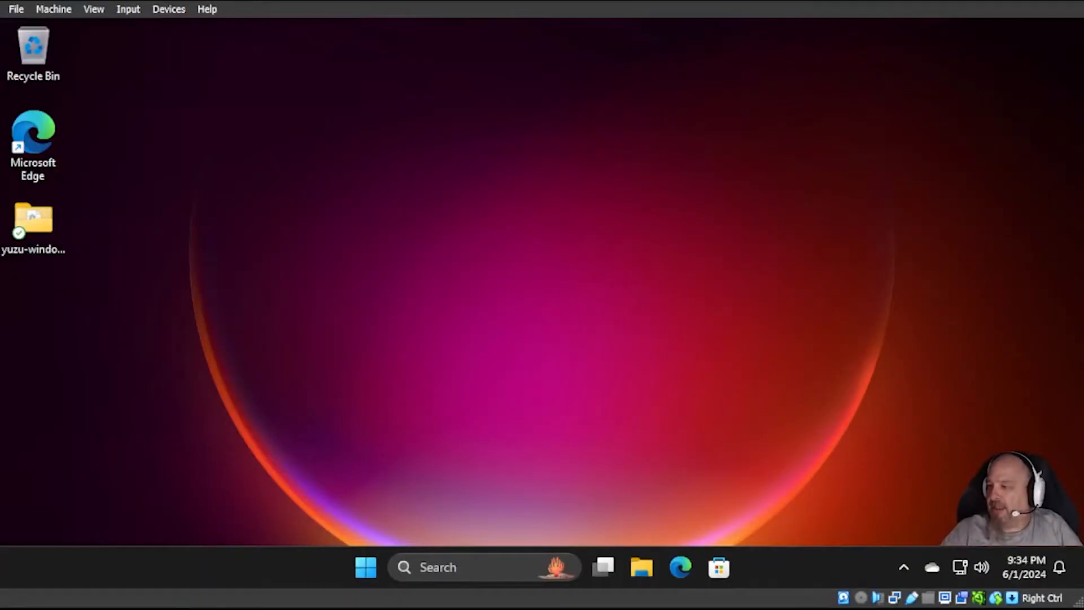
- Select the yuzu-windows-msvc desktop folder and open it in File Explorer
{"action": "left_click", "coordinate": [33, 224]}
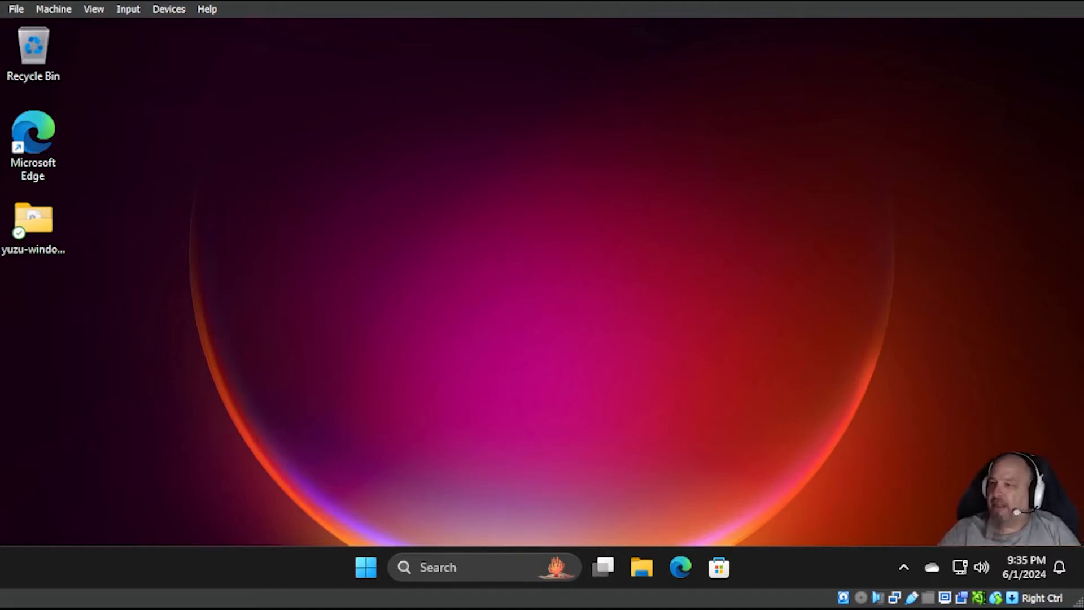
{"action": "left_click", "coordinate": [33, 221]}
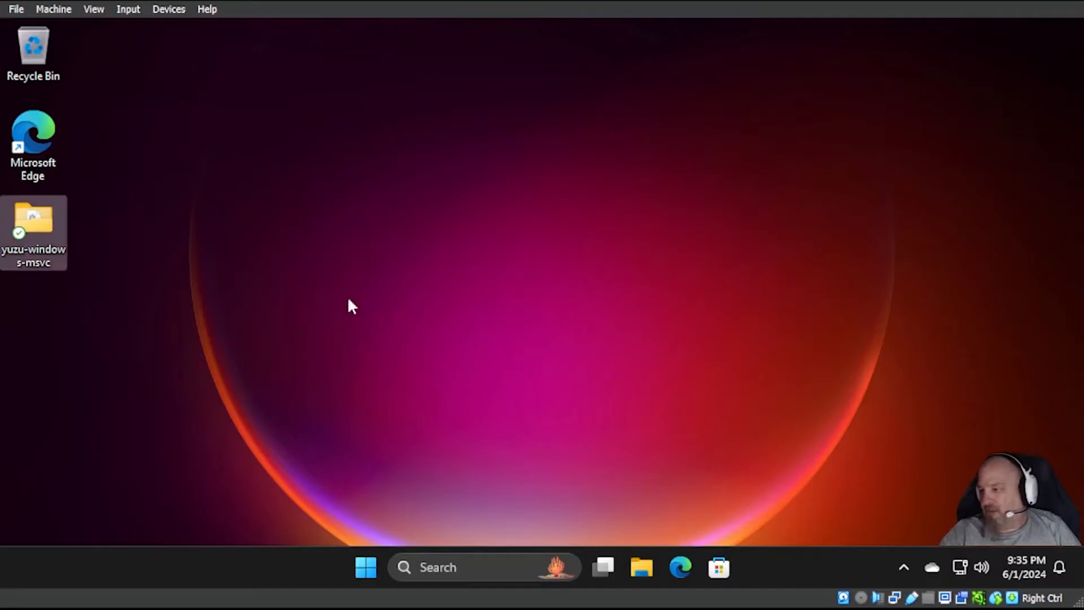
{"action": "left_click", "coordinate": [641, 567]}
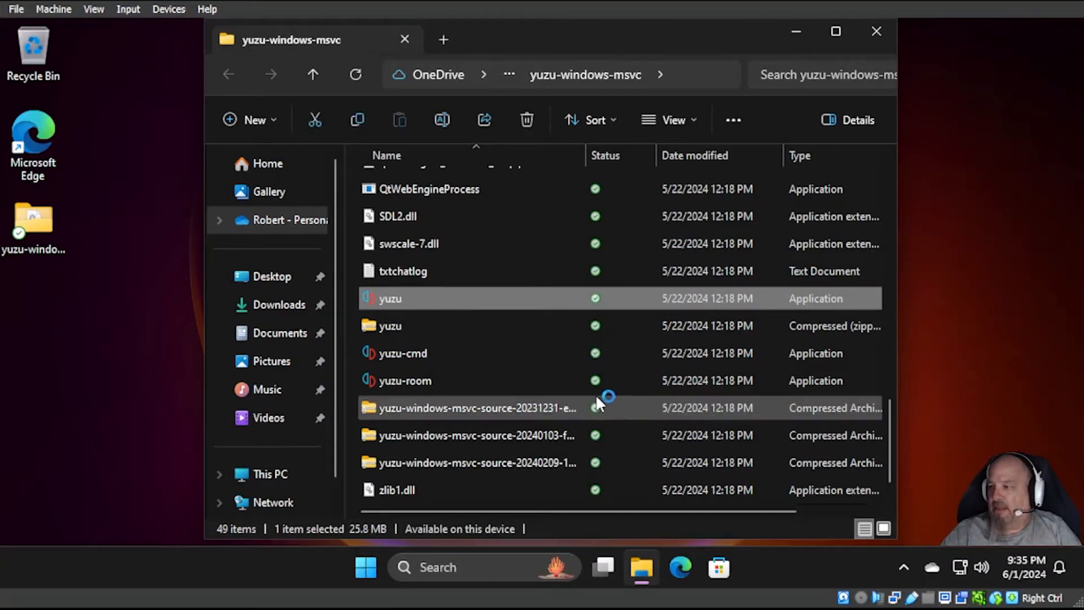
- Launch yuzu, dismiss the missing keys warning, and open Multiplayer > Browse Public Game Lobby
{"action": "double_click", "coordinate": [390, 299]}
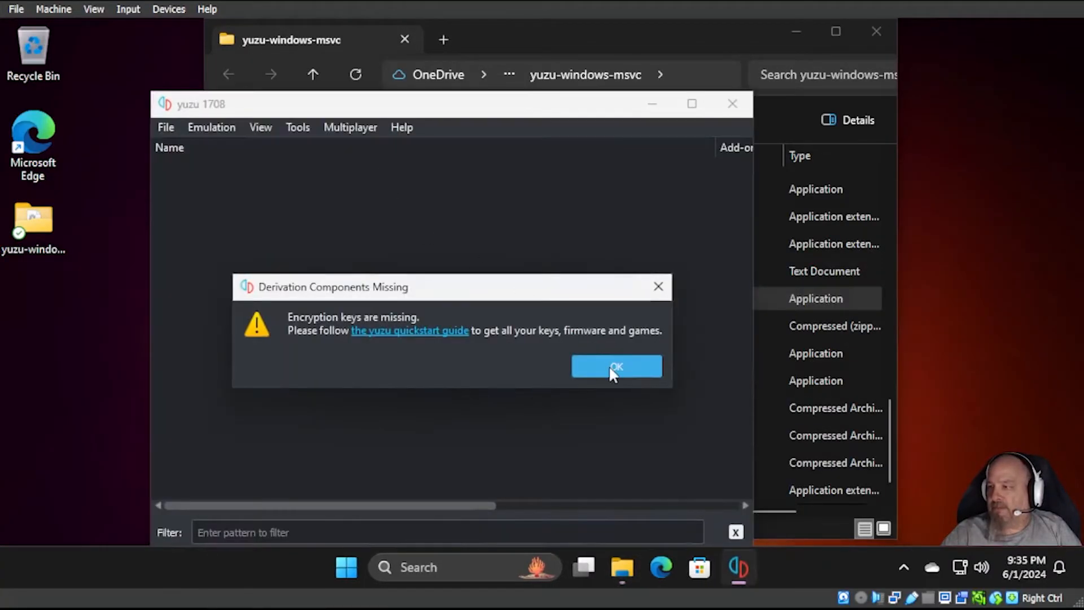
{"action": "left_click", "coordinate": [616, 366]}
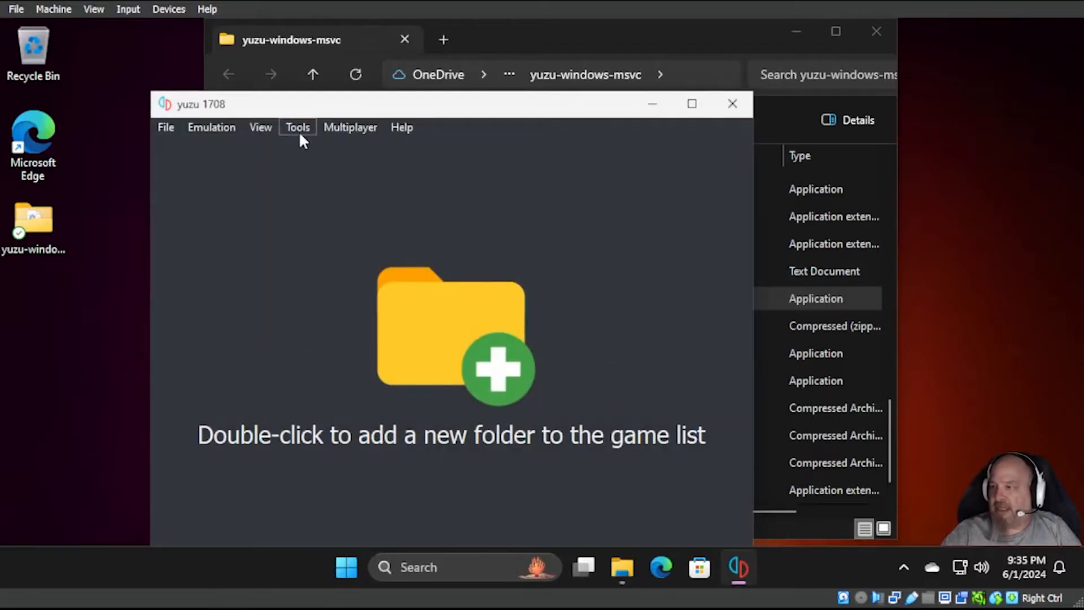
{"action": "mouse_move", "coordinate": [350, 127]}
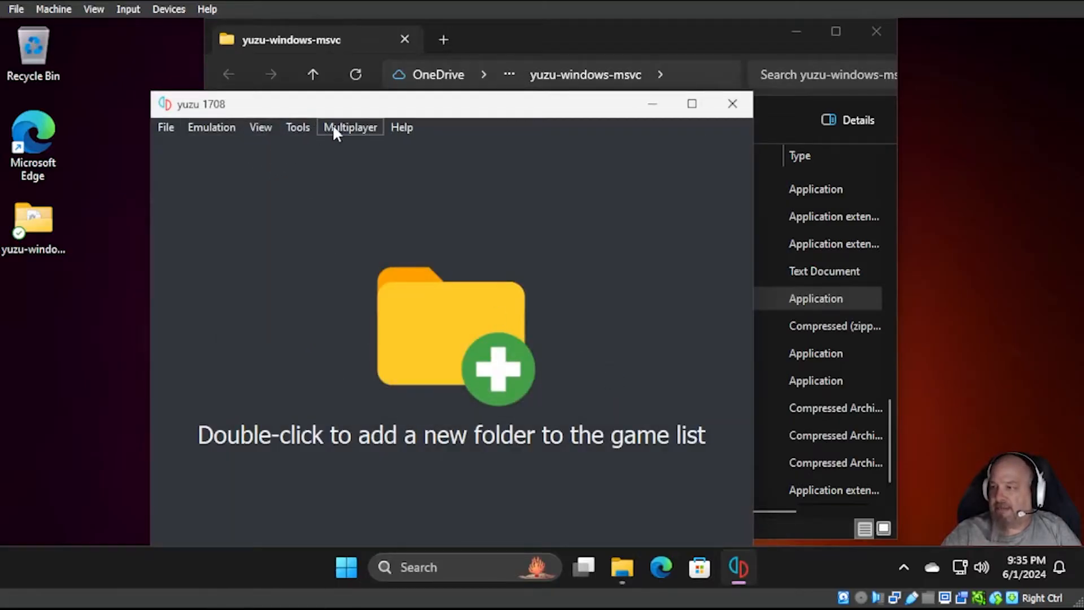
{"action": "left_click", "coordinate": [351, 127]}
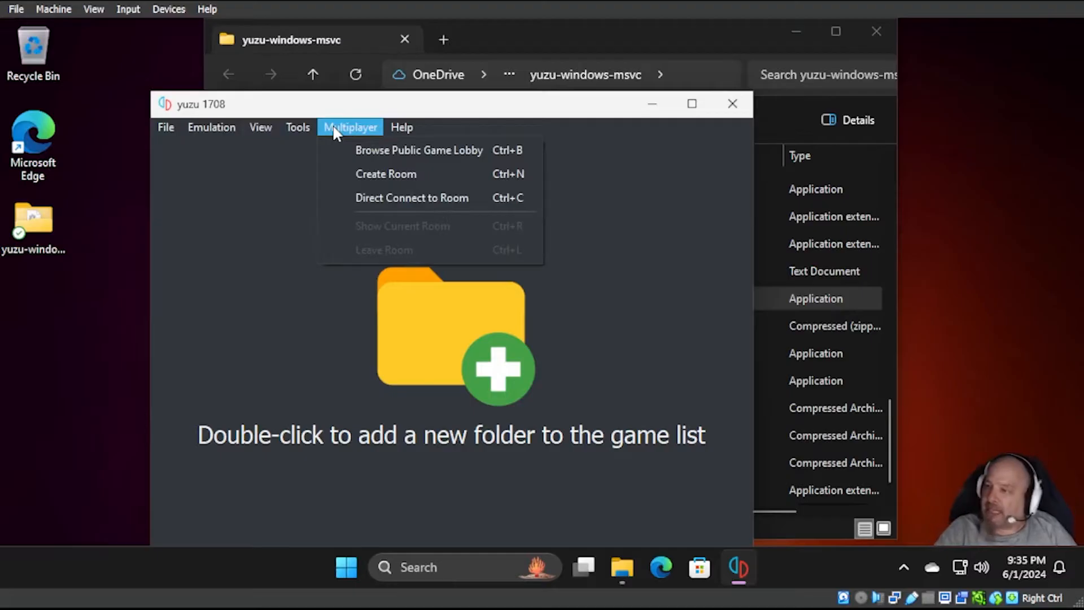
{"action": "left_click", "coordinate": [419, 150]}
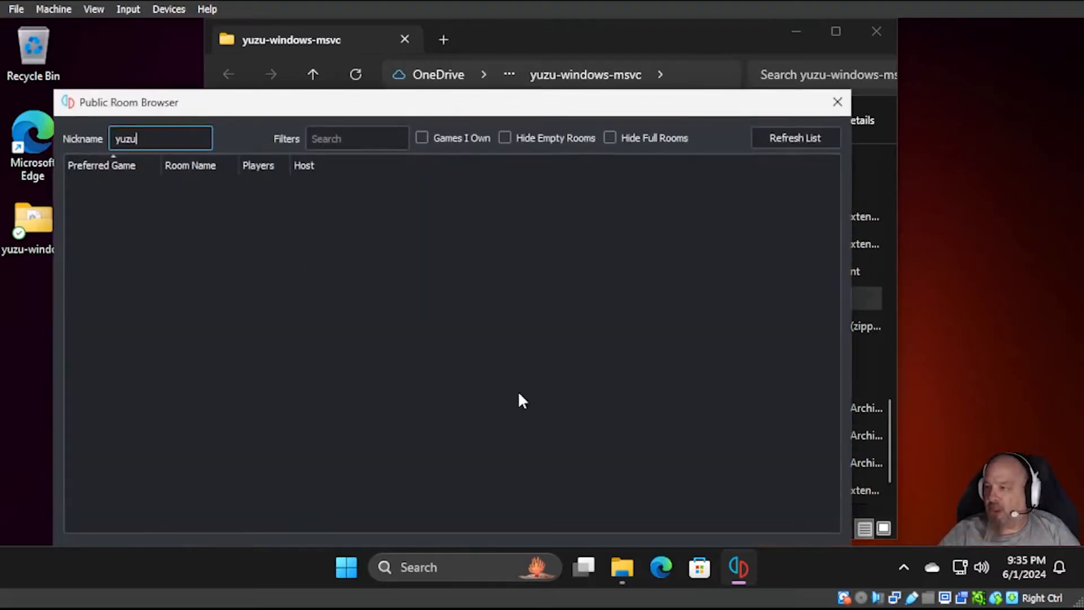
{"action": "mouse_move", "coordinate": [270, 270]}
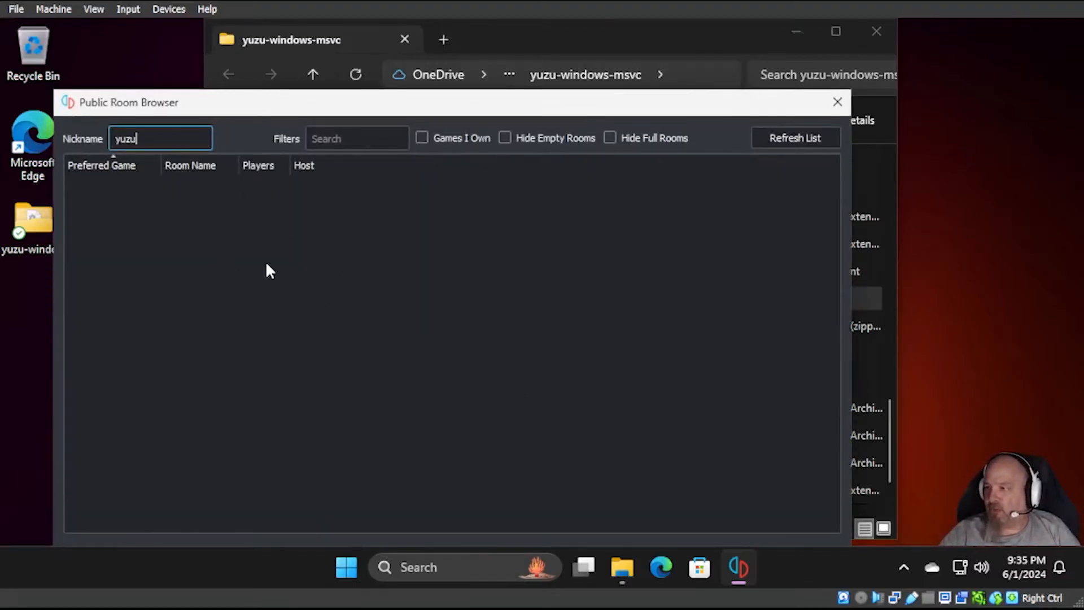
{"action": "mouse_move", "coordinate": [708, 204]}
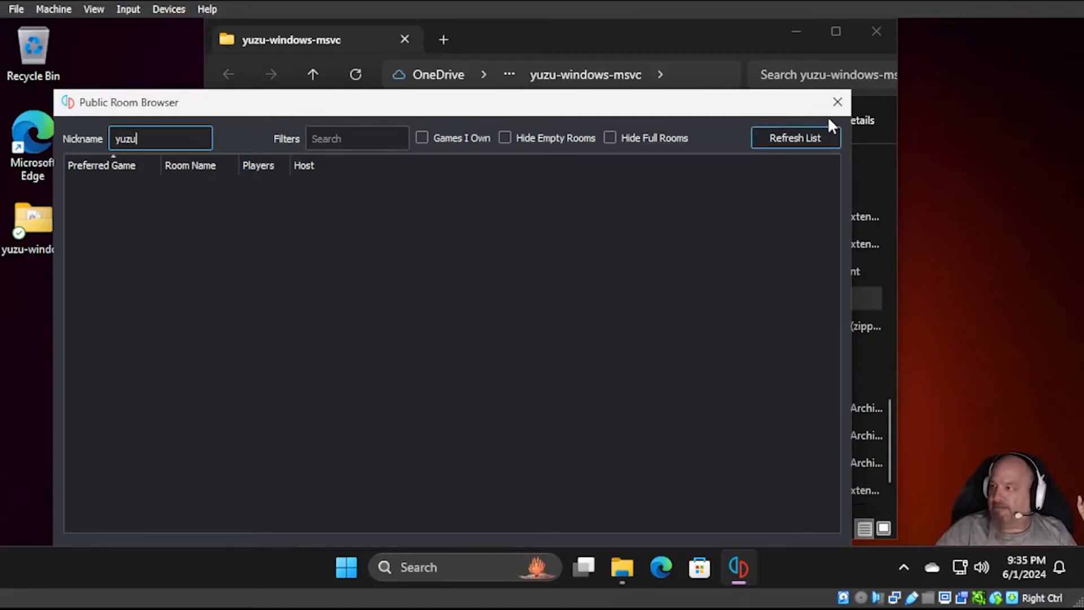
- Close the empty room browser, check the Direct Connect to Room dialog, then quit yuzu
{"action": "left_click", "coordinate": [350, 126]}
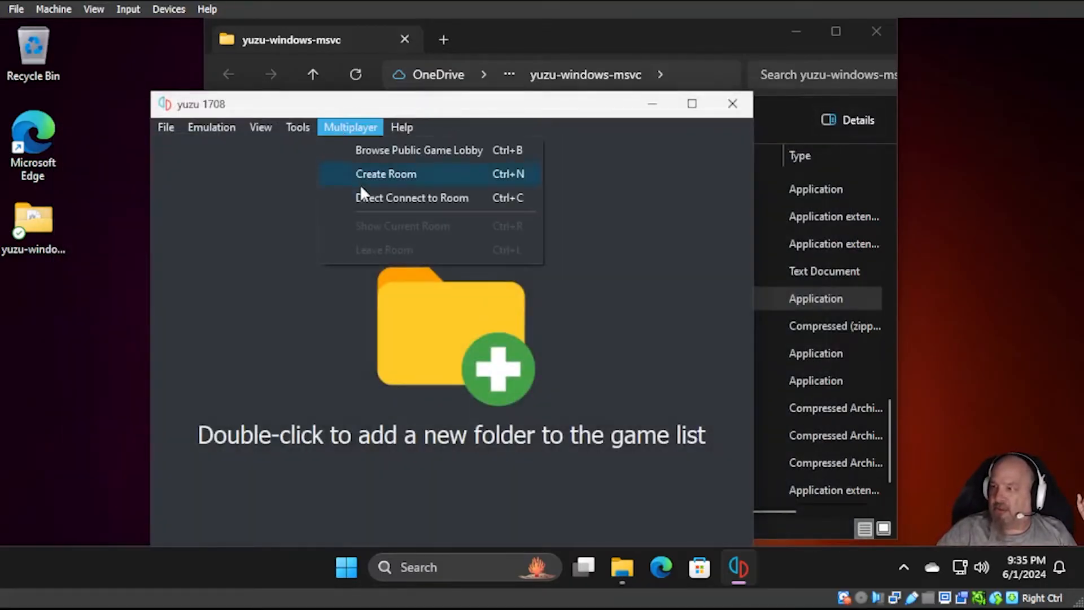
{"action": "left_click", "coordinate": [412, 198]}
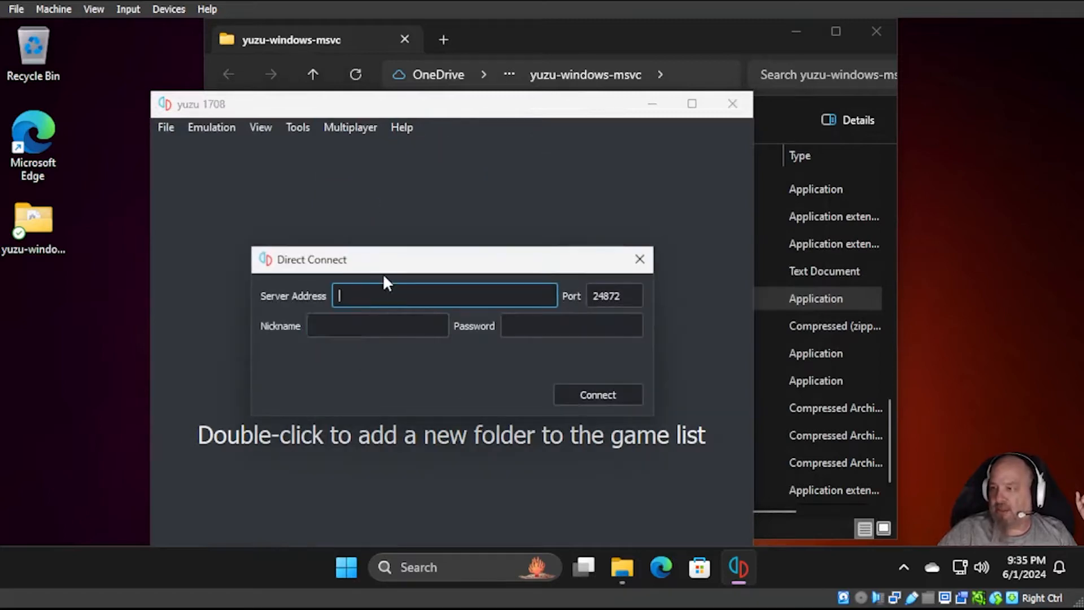
{"action": "left_click", "coordinate": [378, 326]}
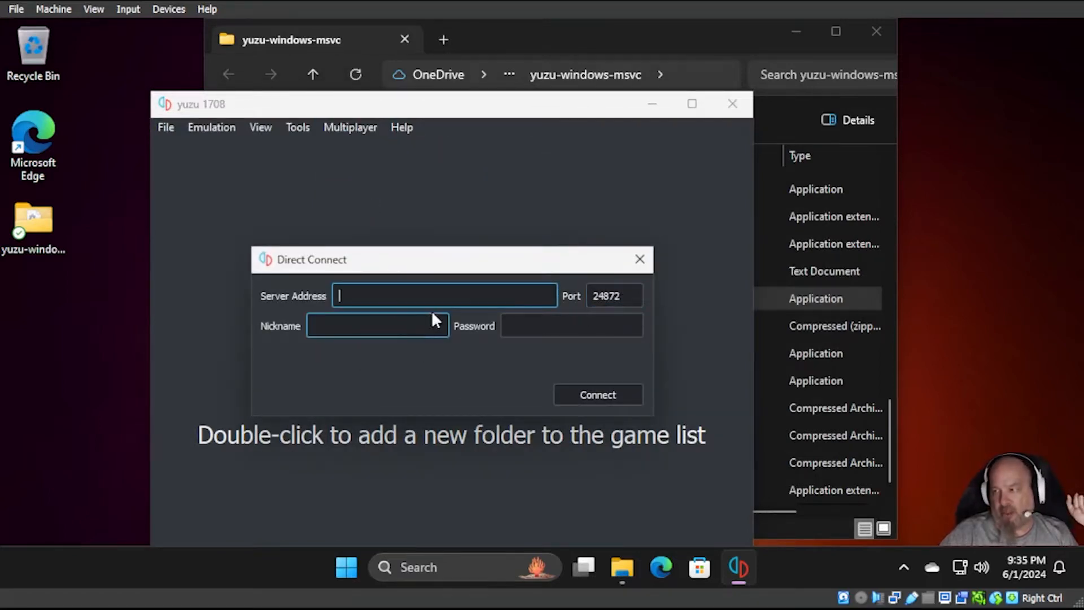
{"action": "left_click", "coordinate": [377, 326]}
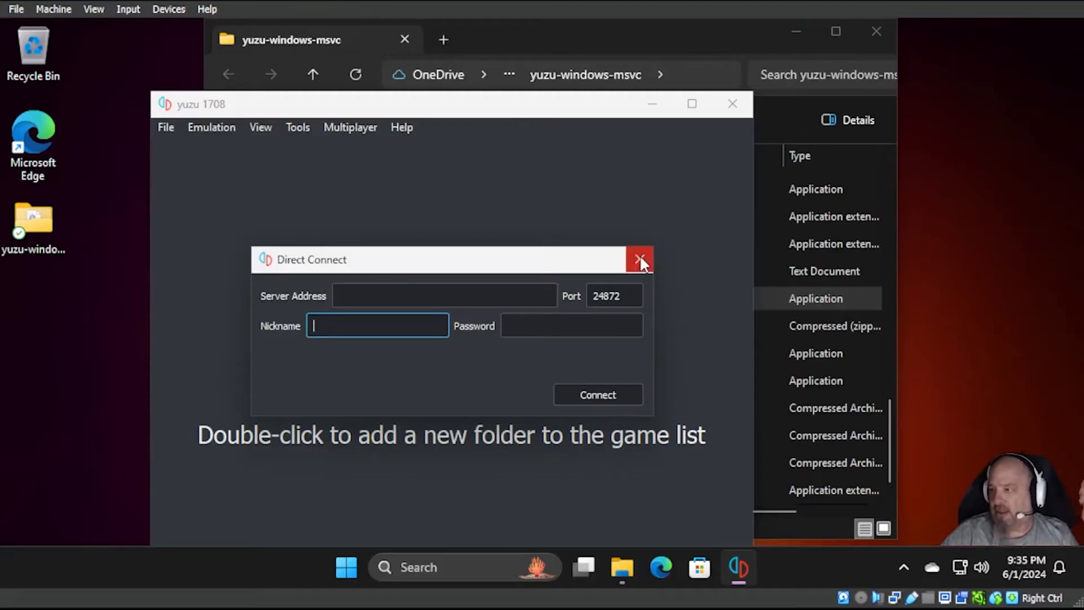
{"action": "left_click", "coordinate": [638, 259]}
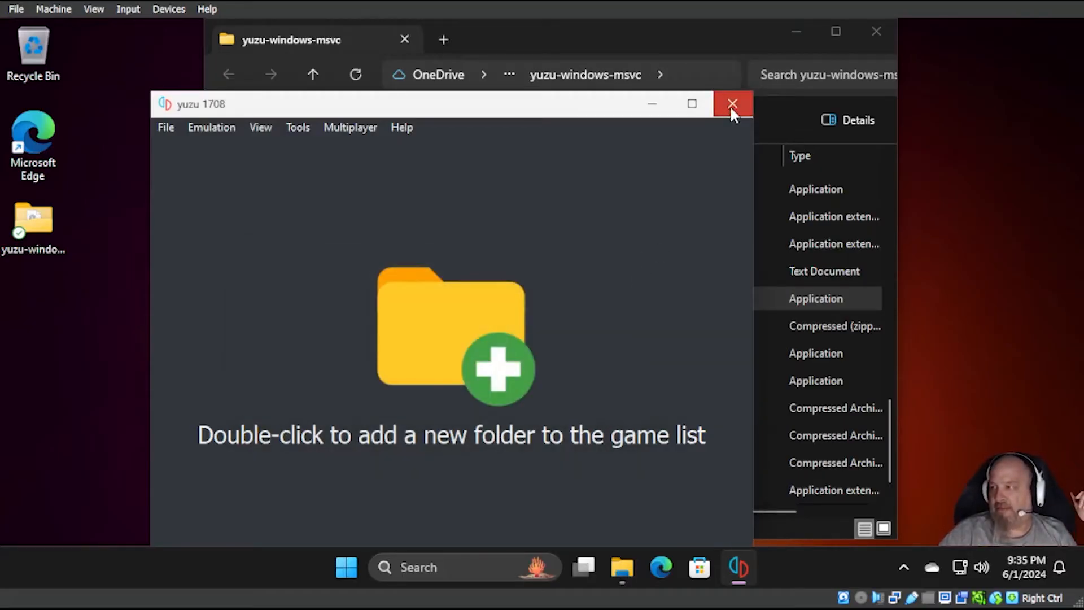
{"action": "left_click", "coordinate": [732, 104]}
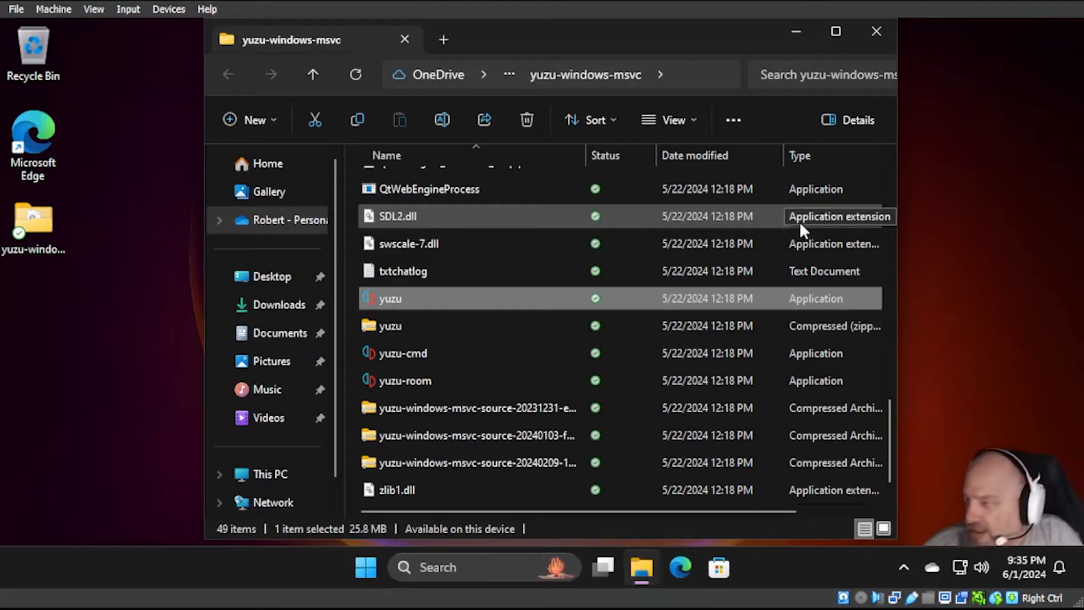
{"action": "mouse_move", "coordinate": [791, 66]}
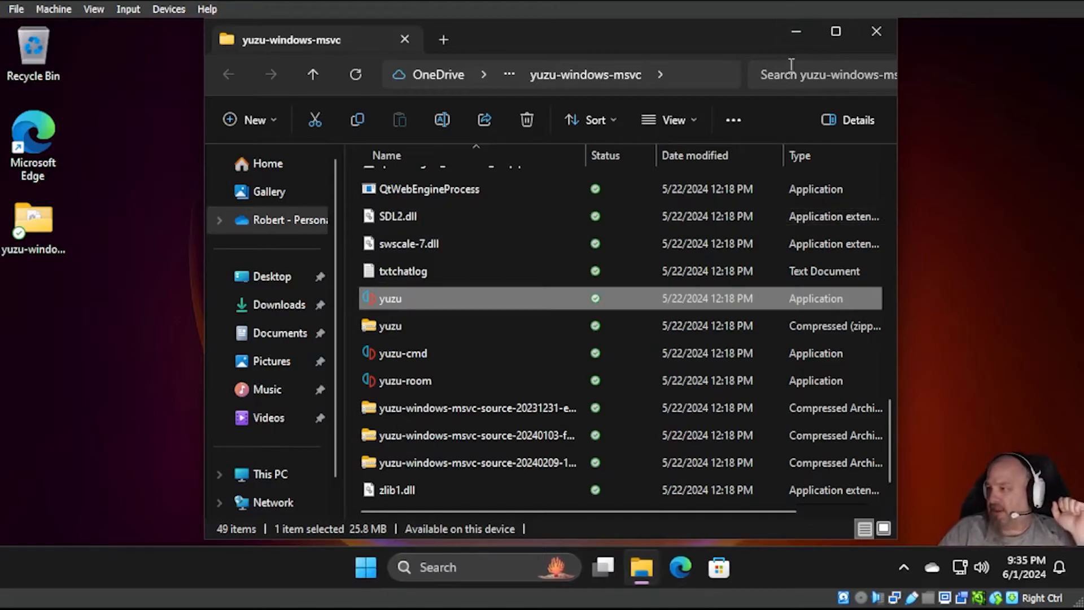
{"action": "mouse_move", "coordinate": [877, 32]}
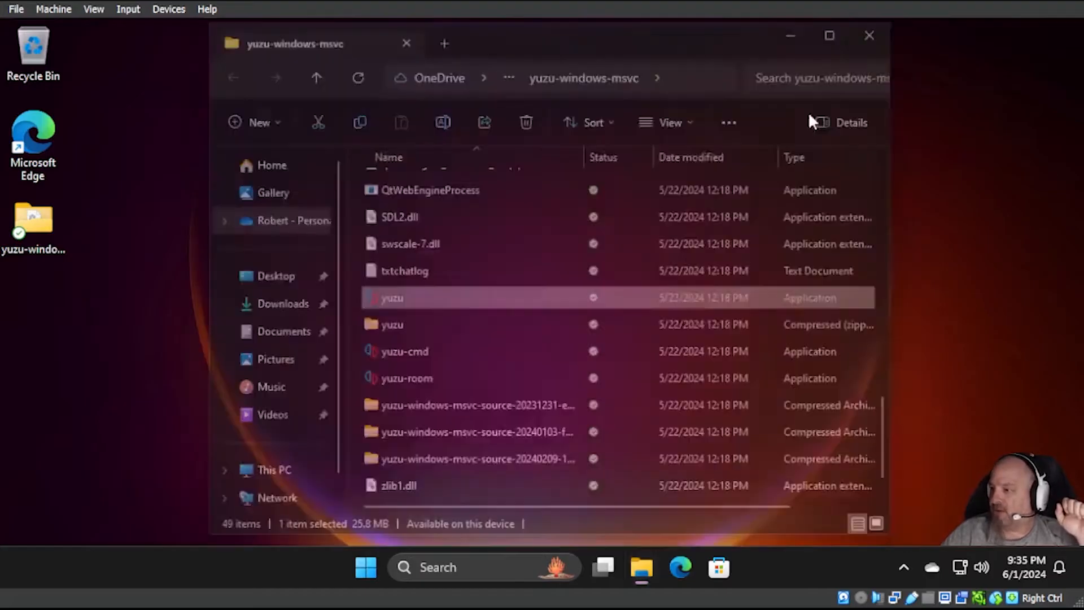
- Open Edge and navigate to themyndgame.com/config
{"action": "left_click", "coordinate": [869, 35]}
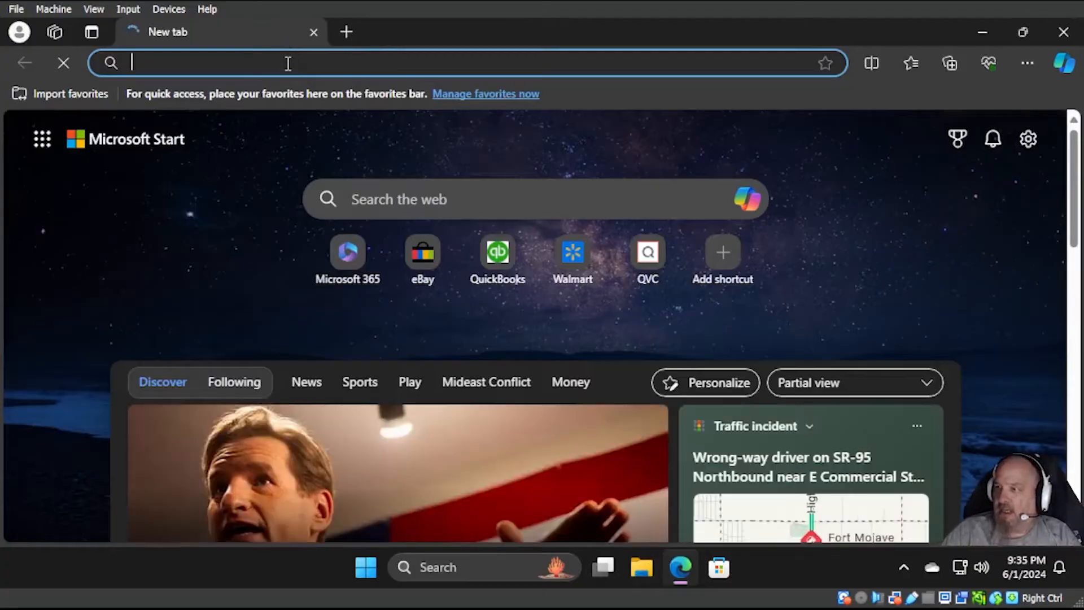
{"action": "type", "text": "htttp:"}
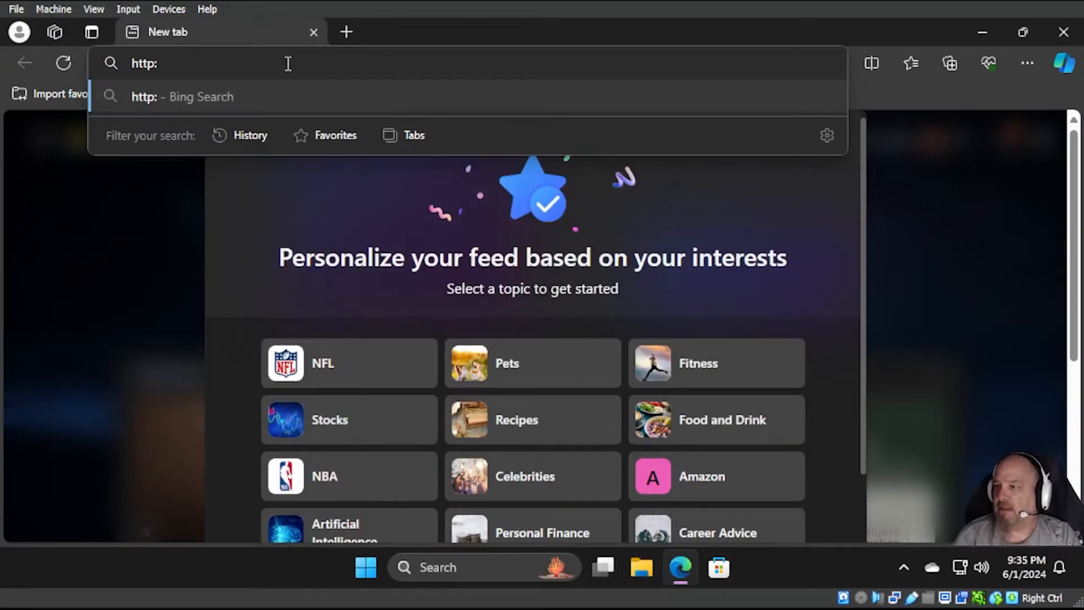
{"action": "type", "text": "themyndgame.com"}
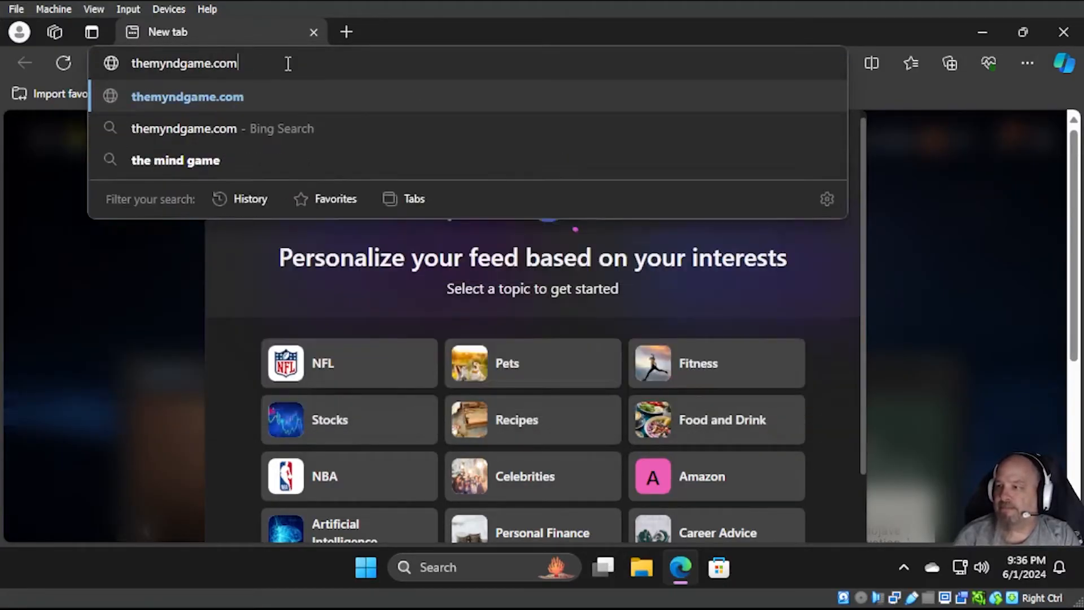
{"action": "type", "text": "/config."}
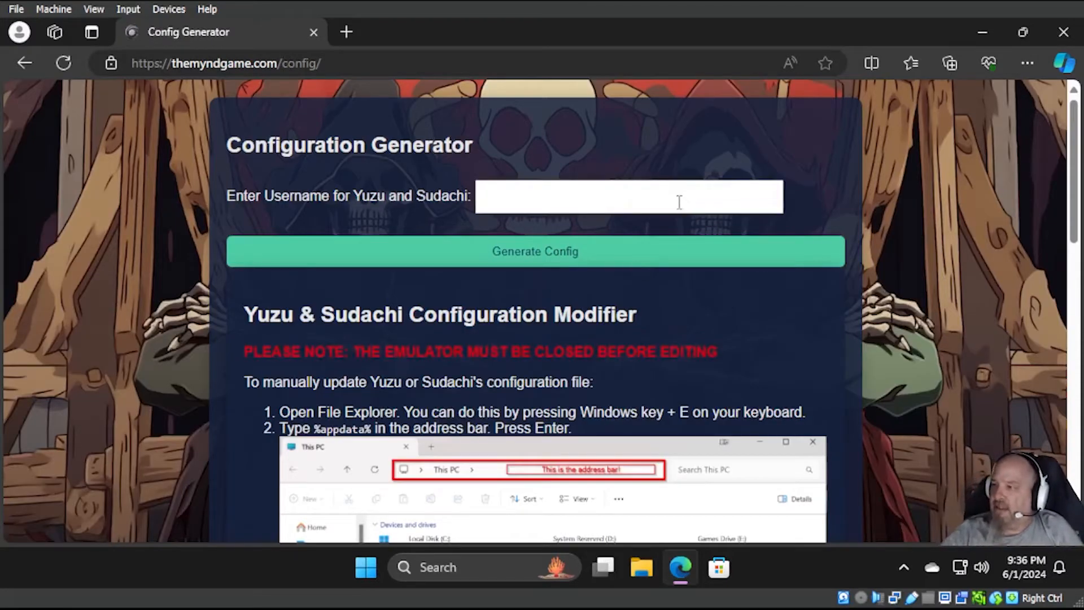
{"action": "mouse_move", "coordinate": [270, 372]}
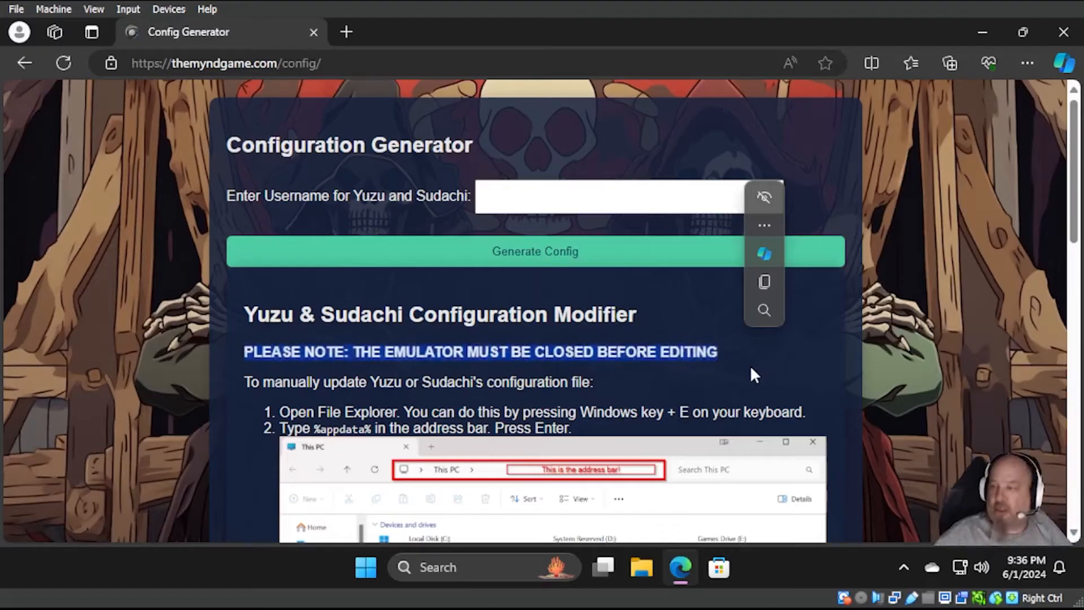
- Note the close-the-emulator warning and enter a username in the Config Generator field
{"action": "left_click", "coordinate": [610, 196]}
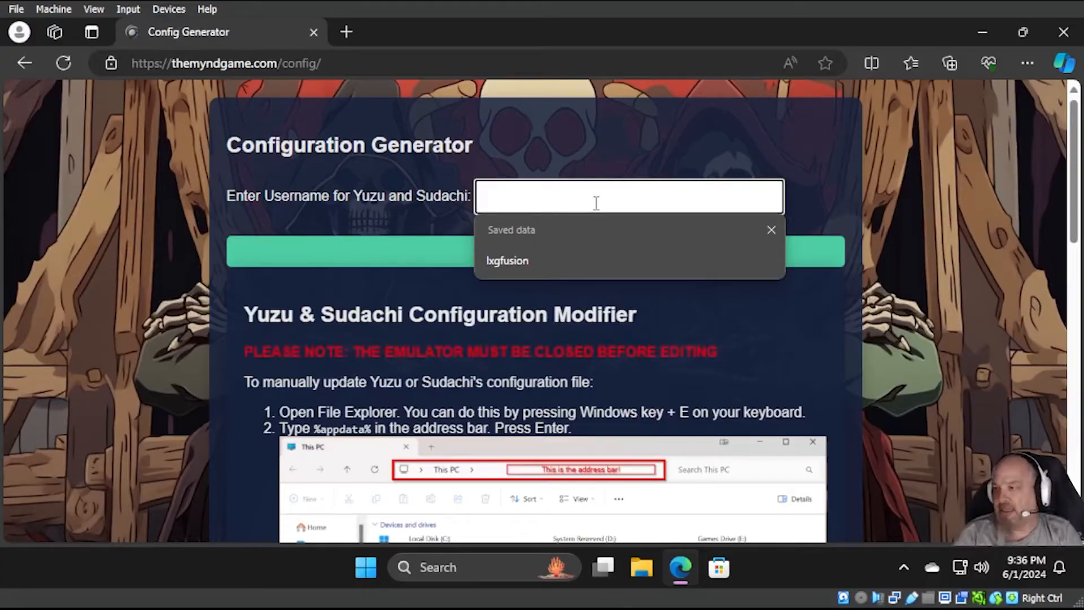
{"action": "left_click", "coordinate": [507, 261]}
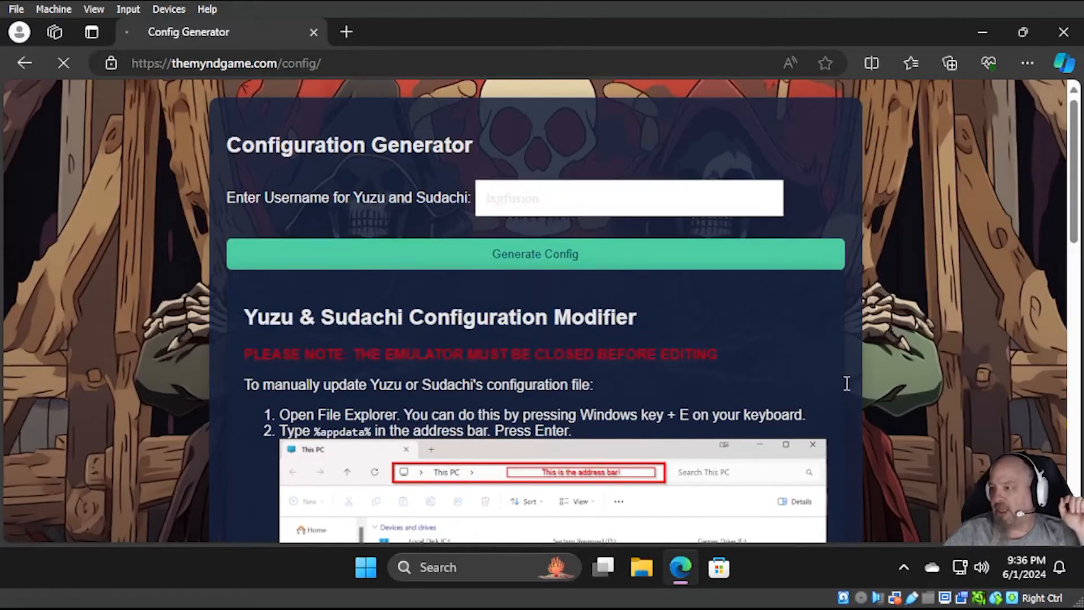
- Generate the configs, copy the whole Yuzu configuration, and dismiss the 'Copied to clipboard!' alert
{"action": "left_click", "coordinate": [535, 254]}
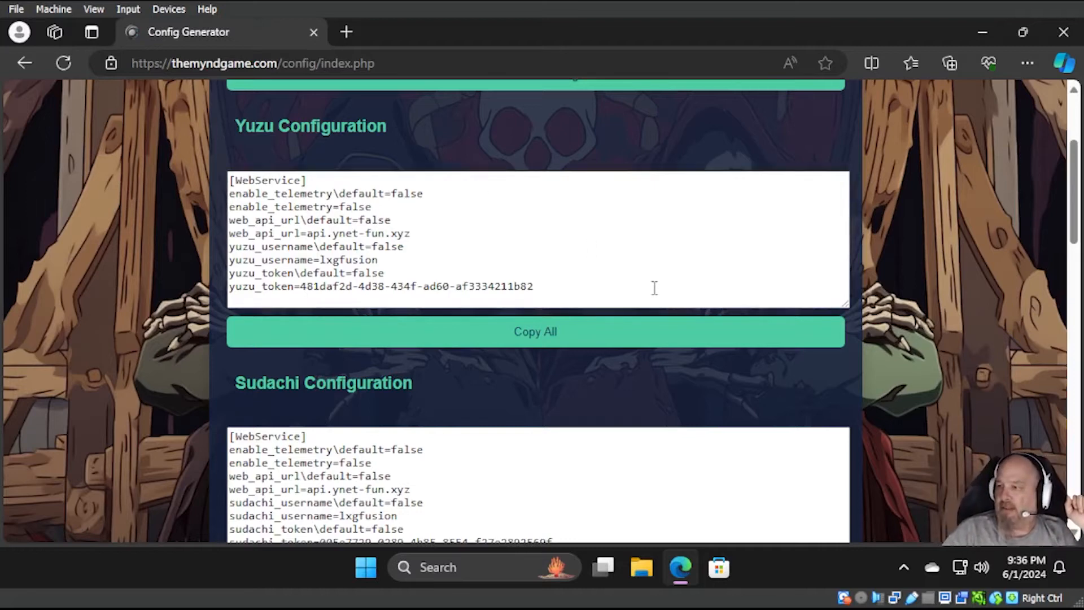
{"action": "left_click", "coordinate": [535, 332]}
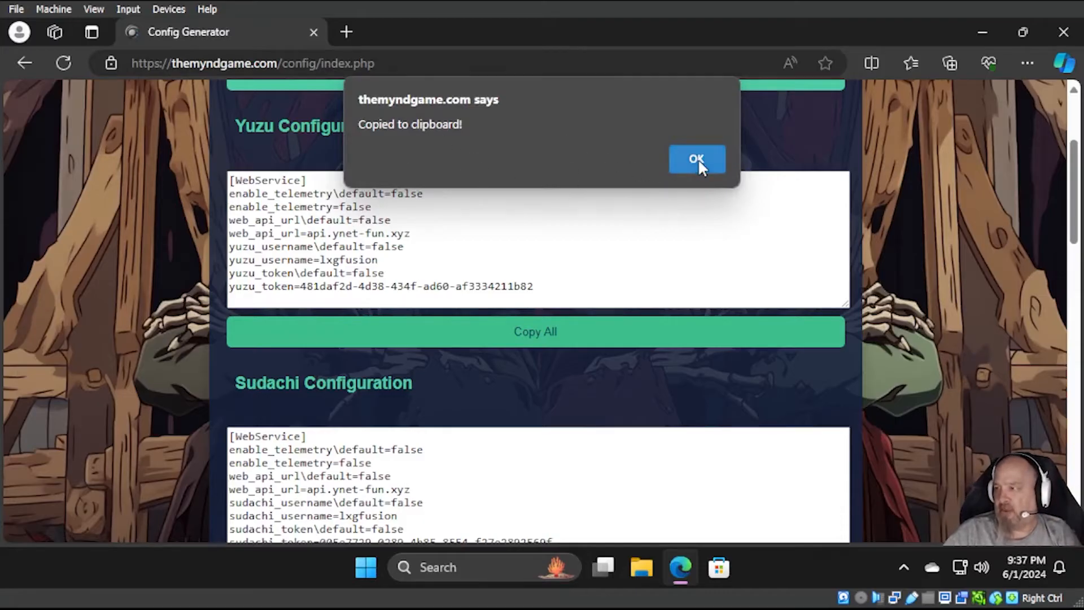
{"action": "left_click", "coordinate": [697, 159]}
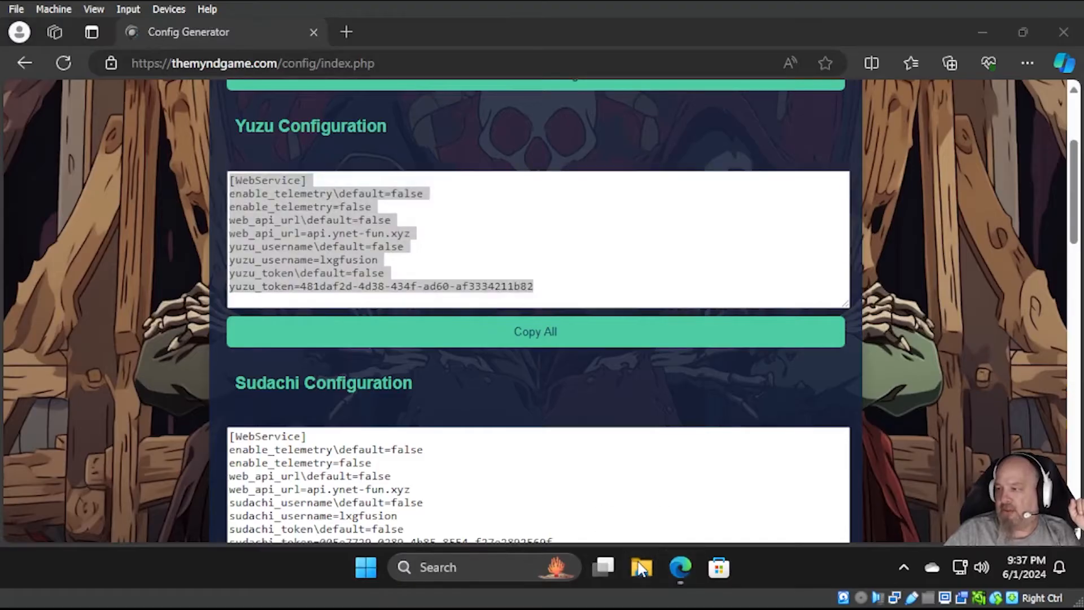
{"action": "left_click", "coordinate": [641, 567]}
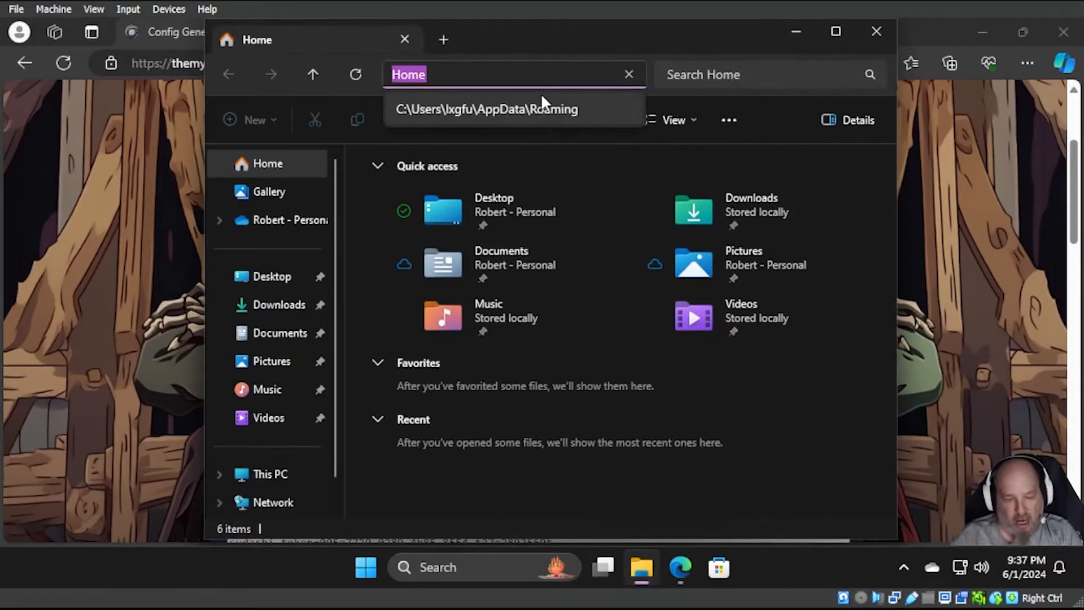
- Go to %appdata%, open yuzu > config, and bring up the qt-config file's actions
{"action": "type", "text": "%app"}
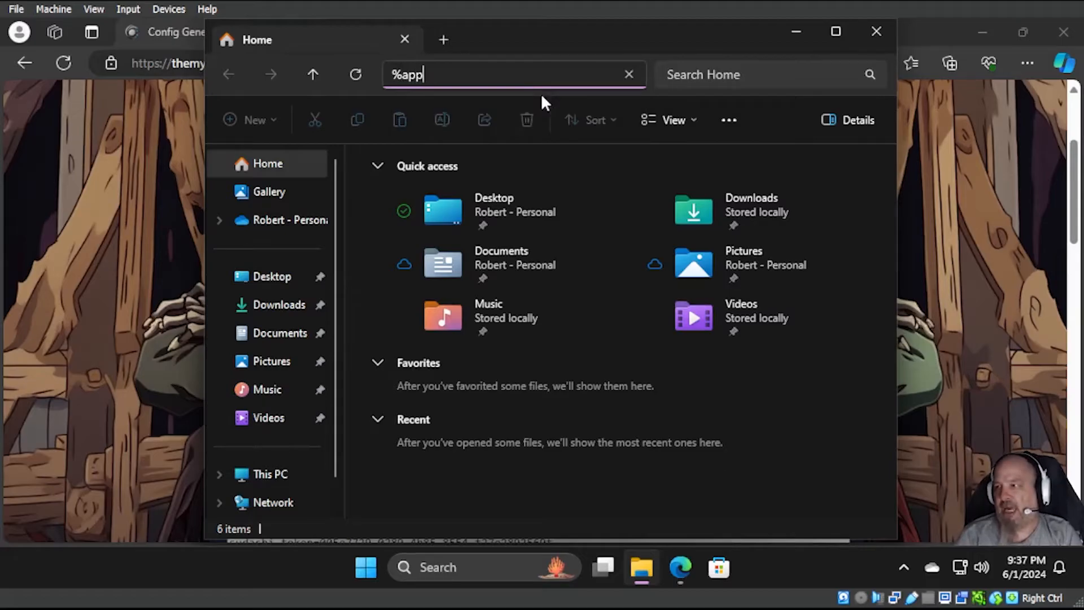
{"action": "type", "text": "data%"}
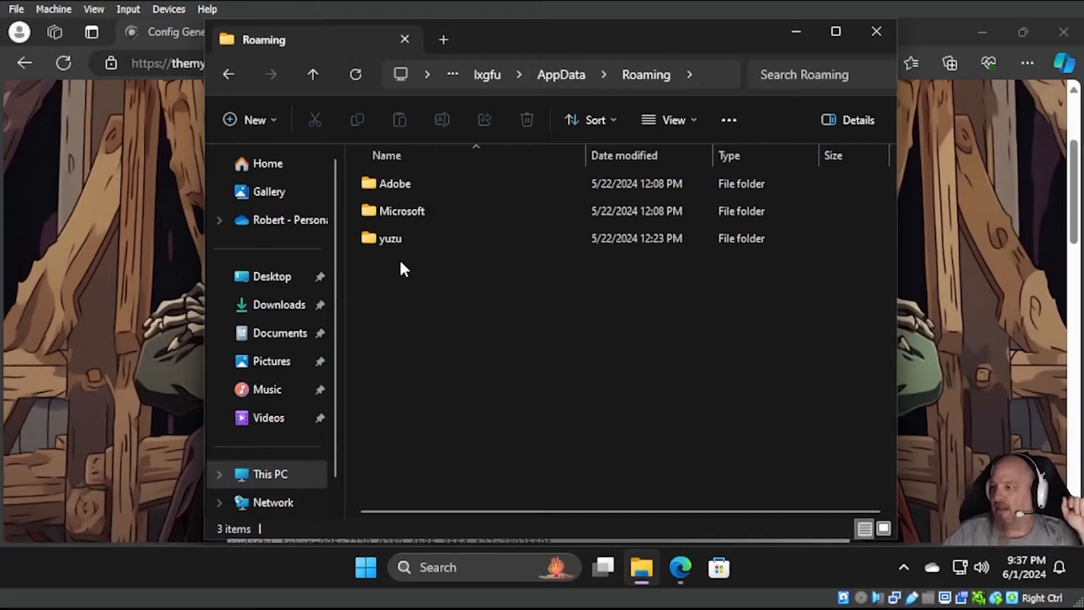
{"action": "double_click", "coordinate": [390, 237]}
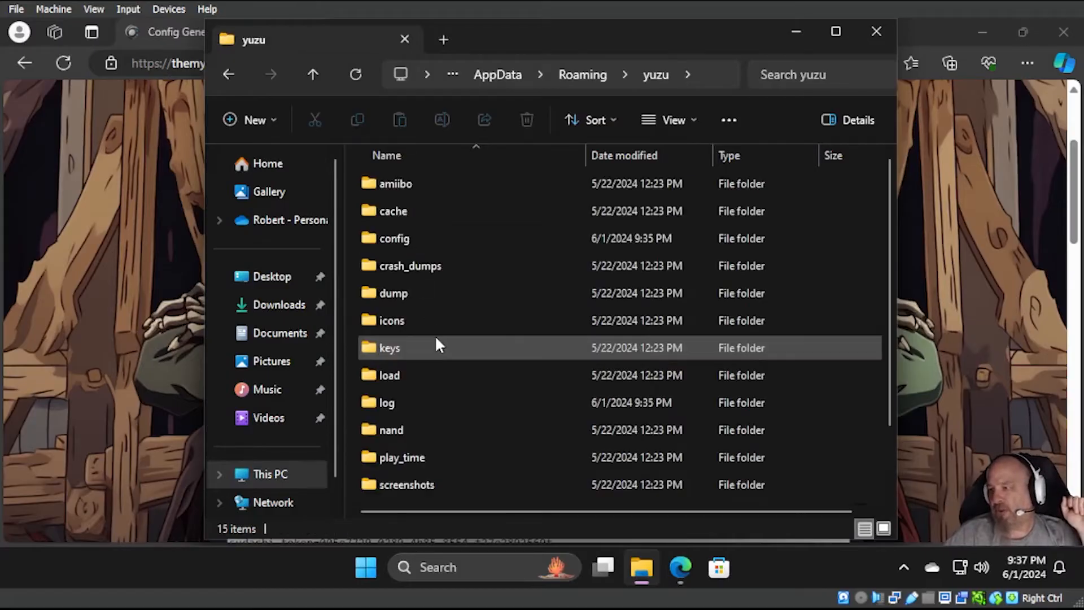
{"action": "left_click", "coordinate": [395, 238]}
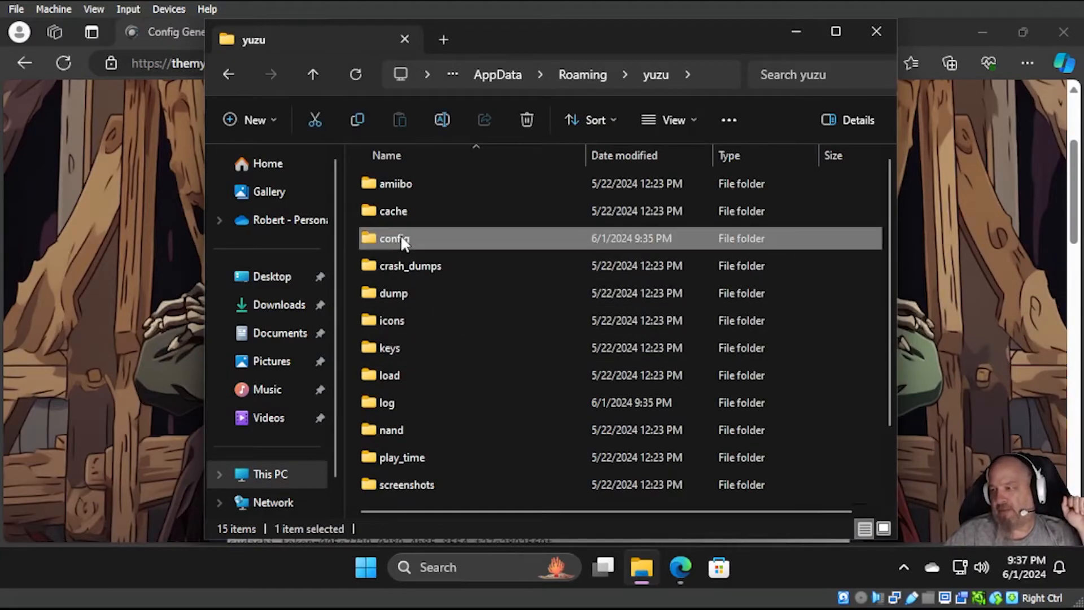
{"action": "double_click", "coordinate": [394, 238]}
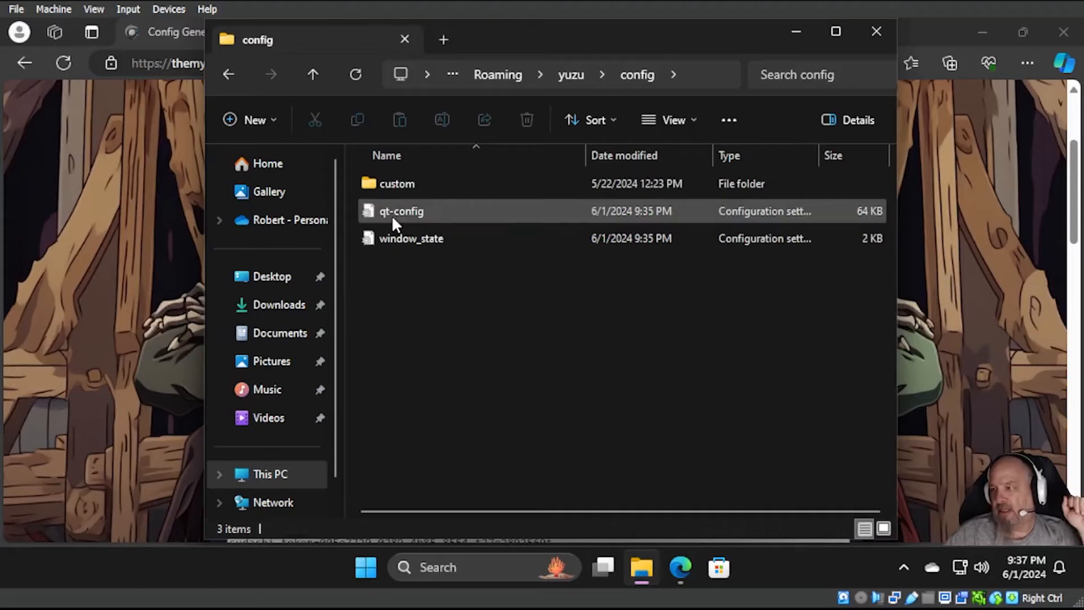
{"action": "left_click", "coordinate": [401, 211]}
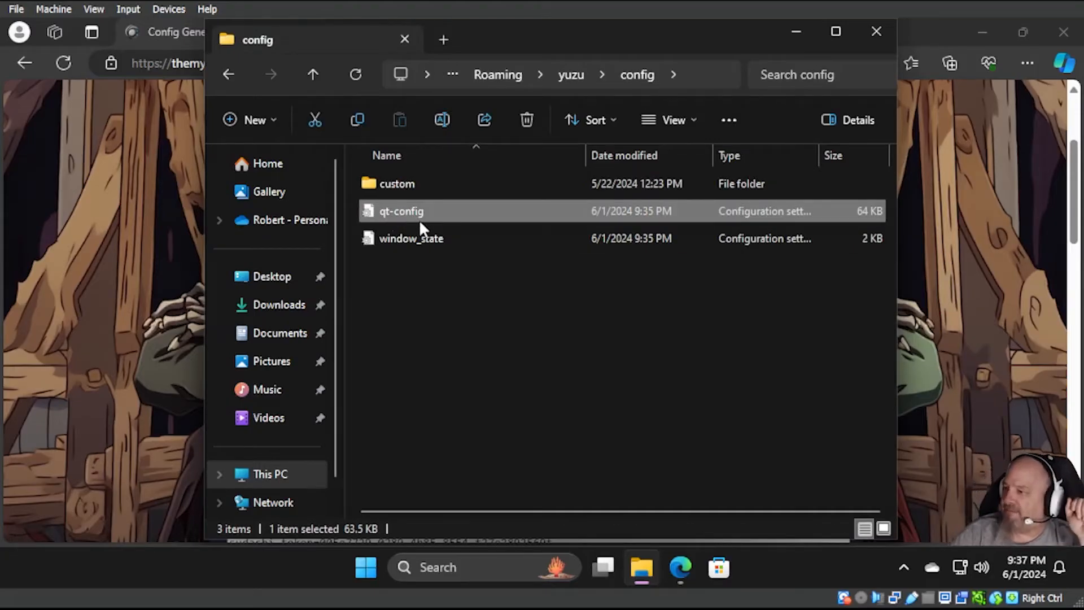
{"action": "right_click", "coordinate": [401, 211]}
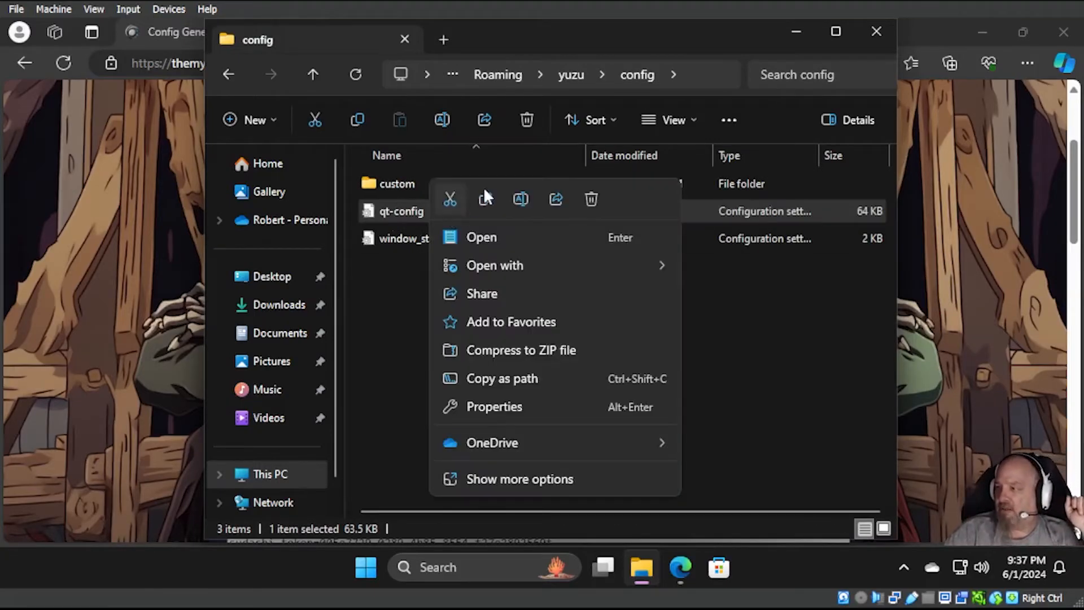
{"action": "mouse_move", "coordinate": [495, 265]}
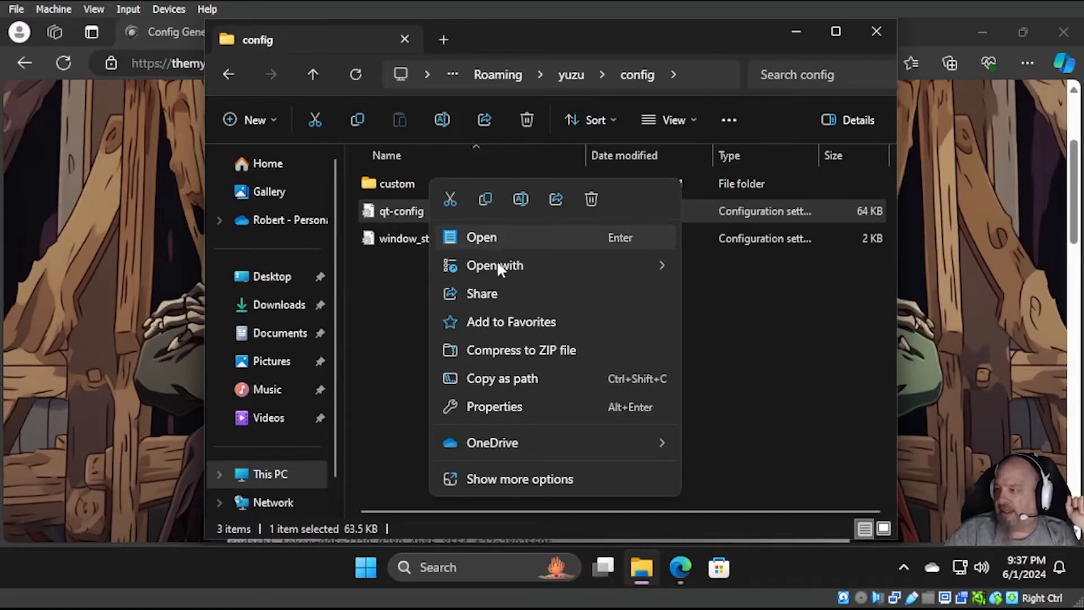
{"action": "mouse_move", "coordinate": [519, 412]}
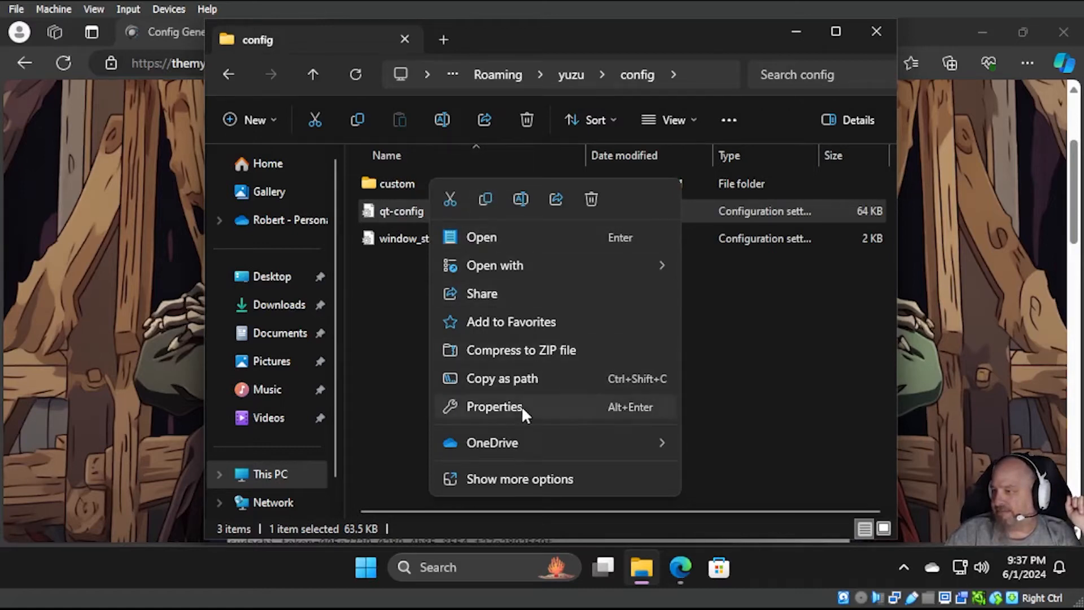
- Open qt-config in Notepad through its Edit option
{"action": "left_click", "coordinate": [495, 407]}
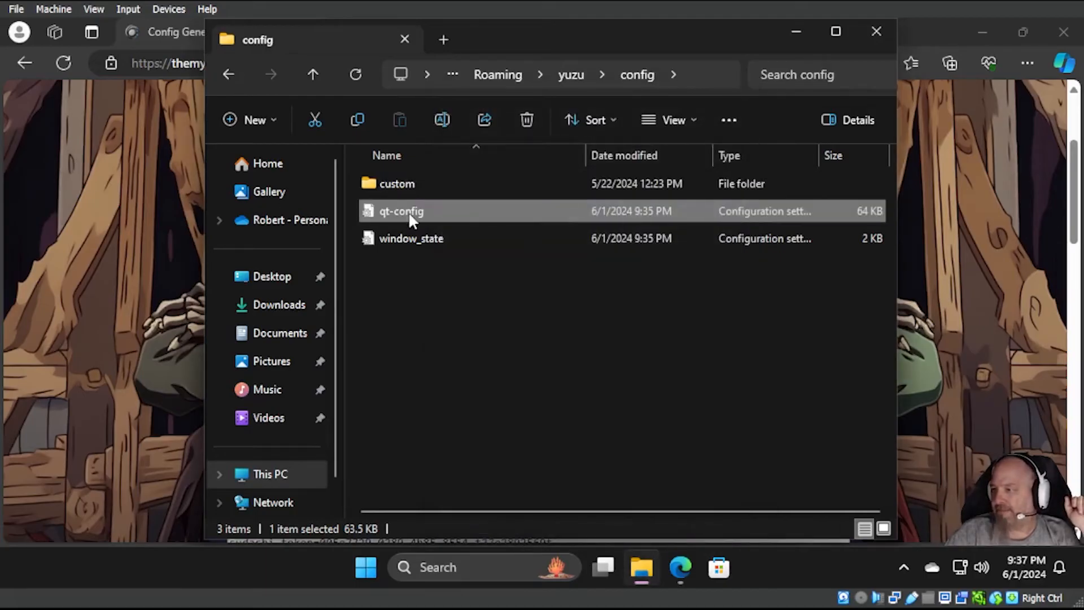
{"action": "right_click", "coordinate": [401, 211]}
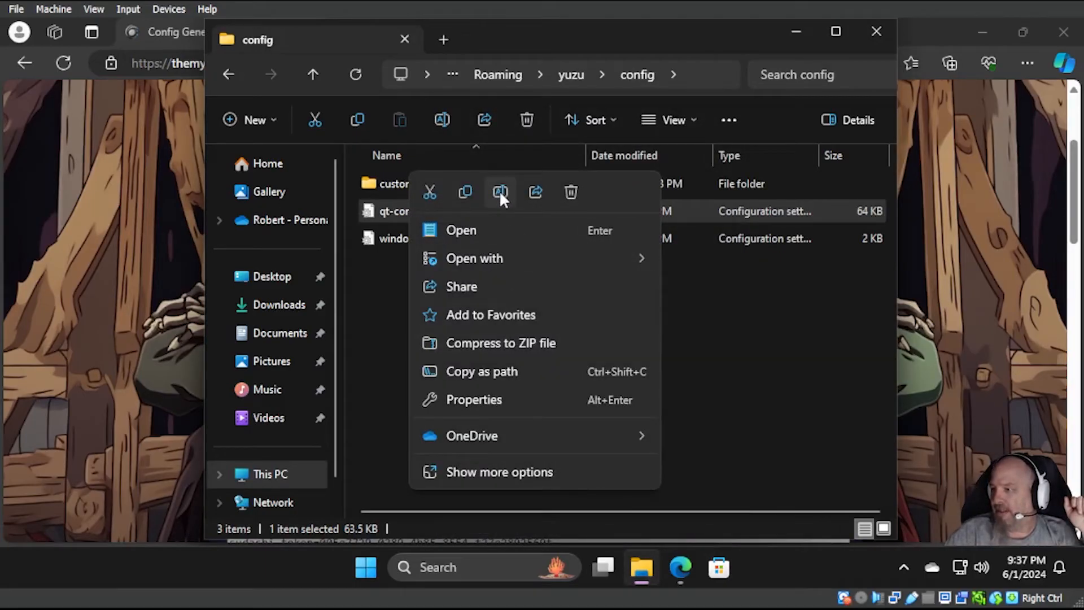
{"action": "mouse_move", "coordinate": [508, 440]}
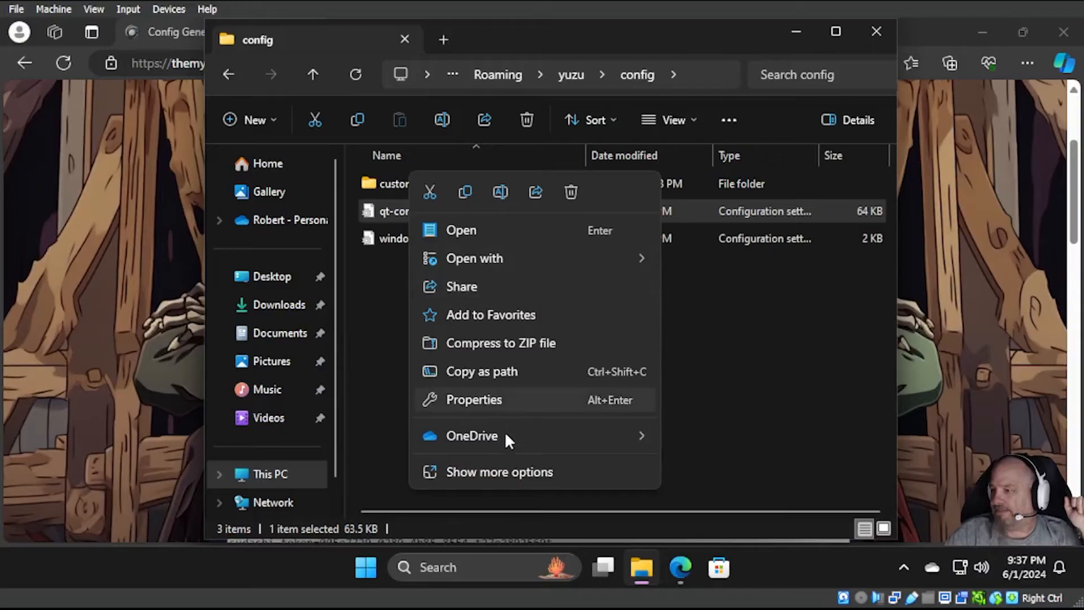
{"action": "left_click", "coordinate": [500, 472]}
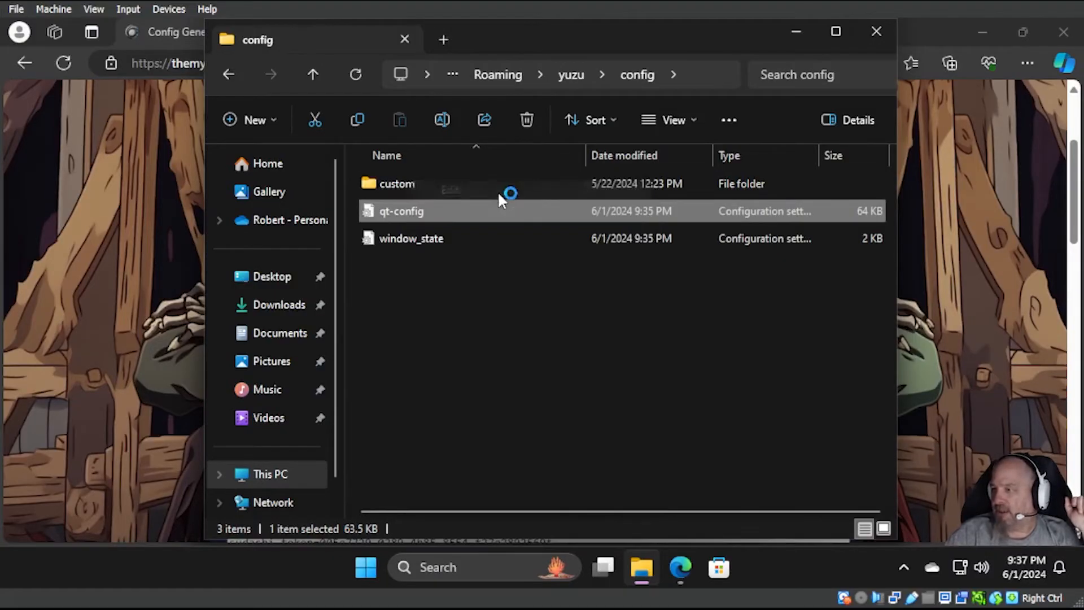
{"action": "double_click", "coordinate": [401, 211]}
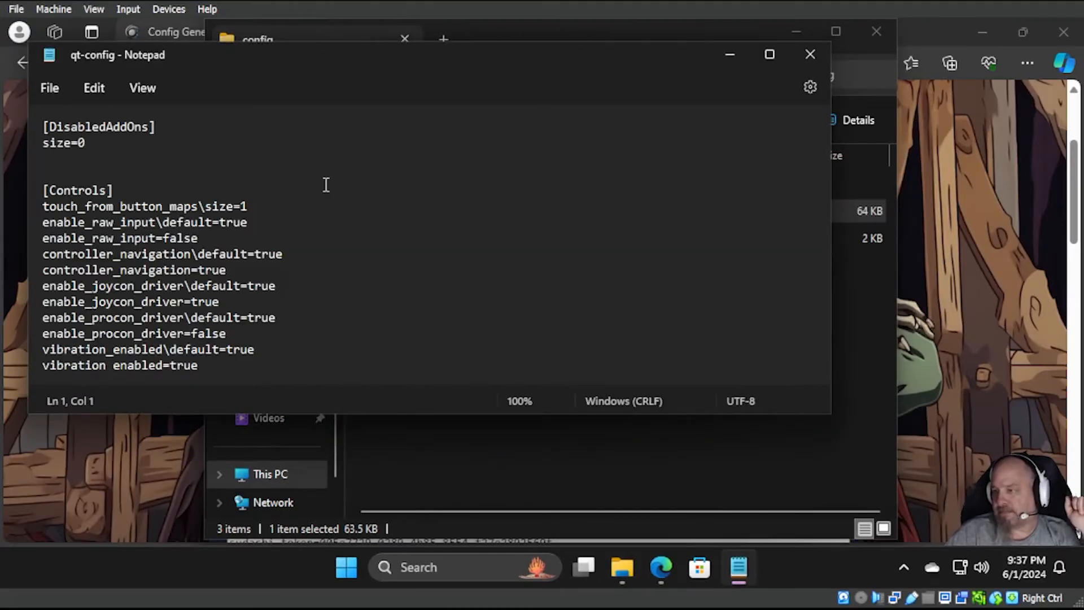
{"action": "mouse_move", "coordinate": [320, 185]}
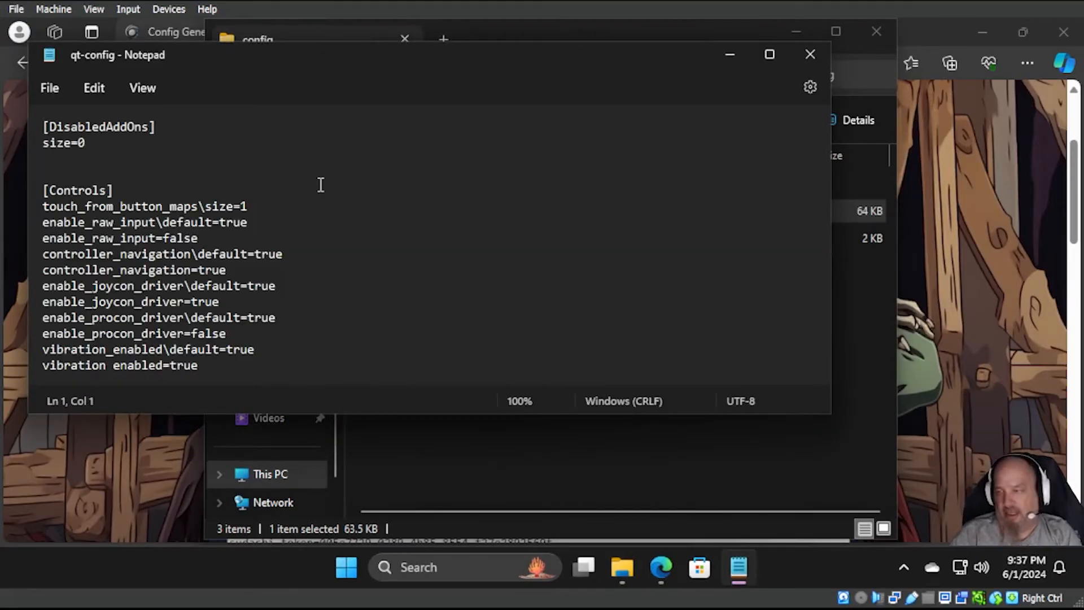
- Find the [WebService] section in qt-config with Ctrl+F, then close the Find bar
{"action": "key", "text": "Ctrl+f"}
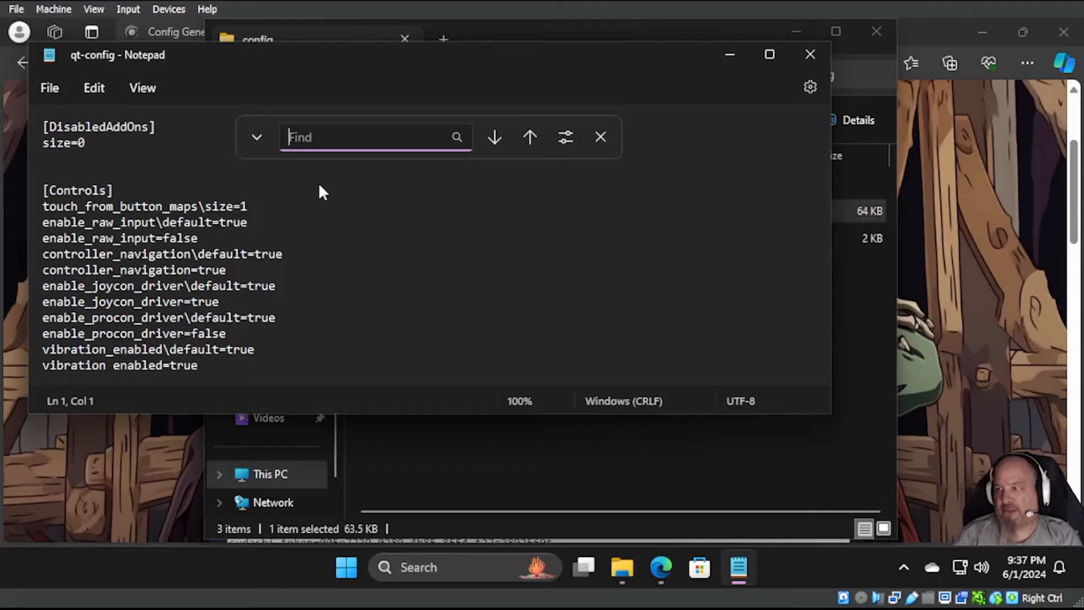
{"action": "type", "text": "[web"}
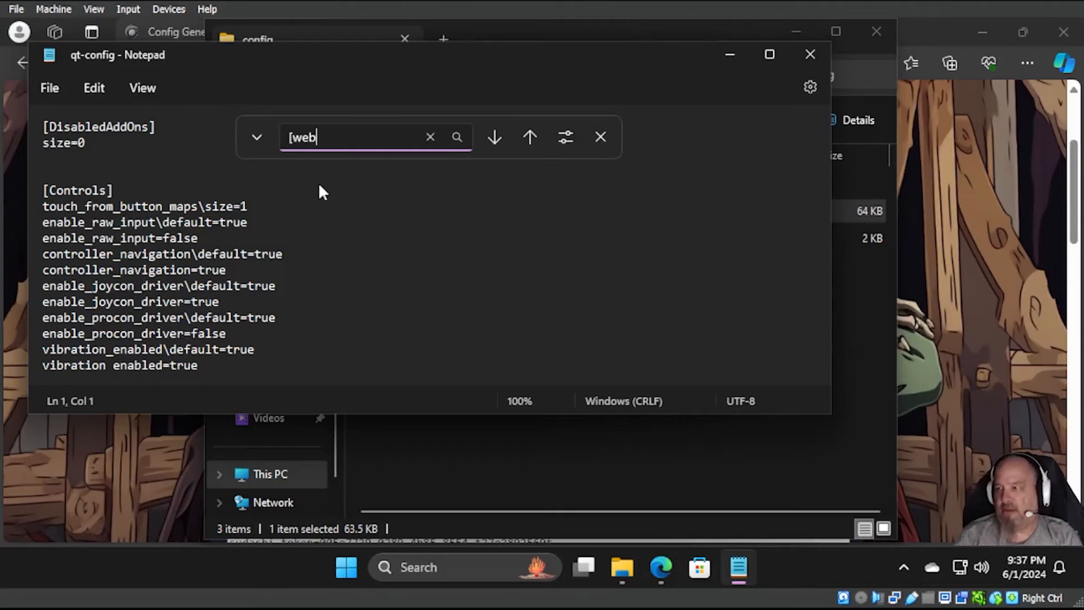
{"action": "type", "text": "serv"}
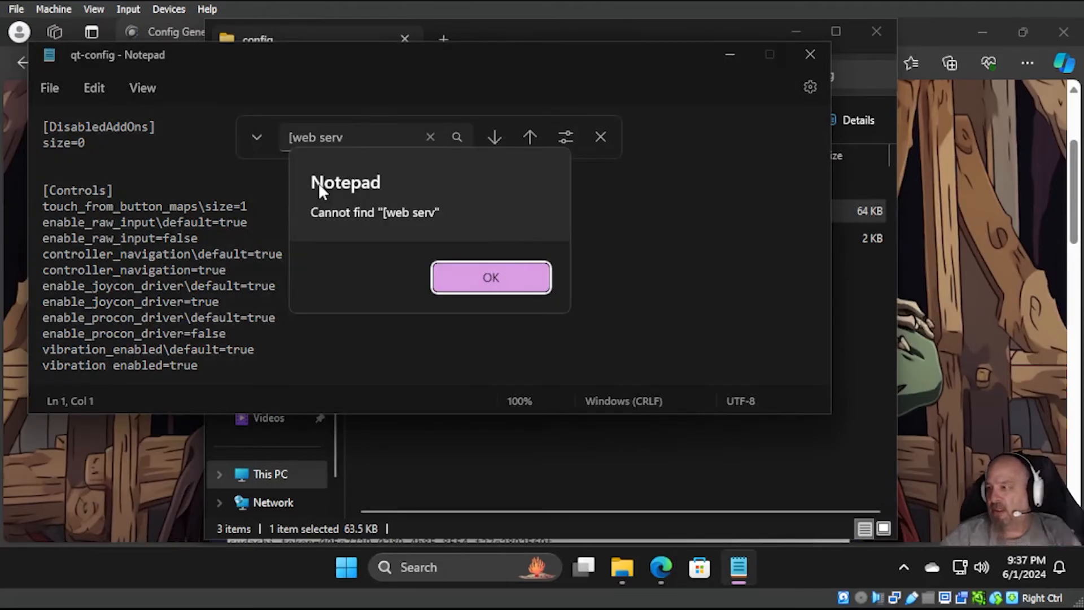
{"action": "left_click", "coordinate": [490, 277]}
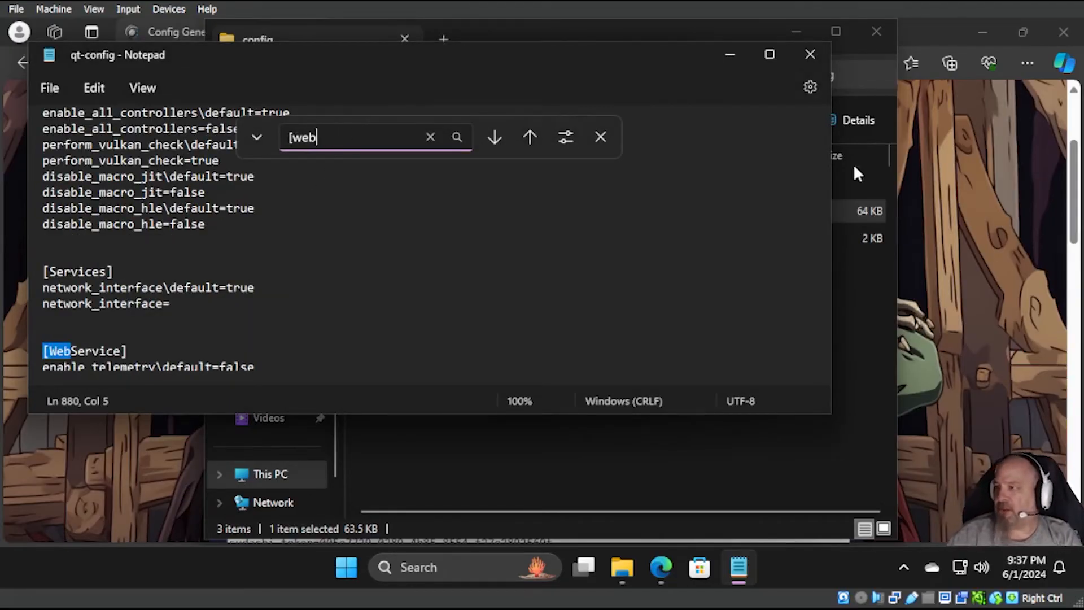
{"action": "type", "text": "se"}
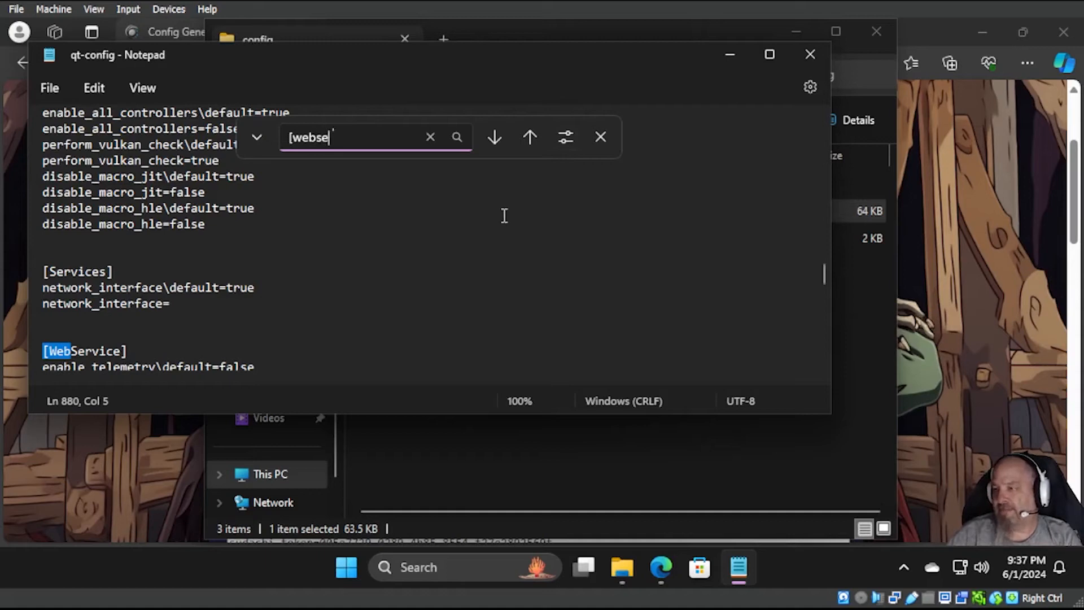
{"action": "type", "text": "rvo"}
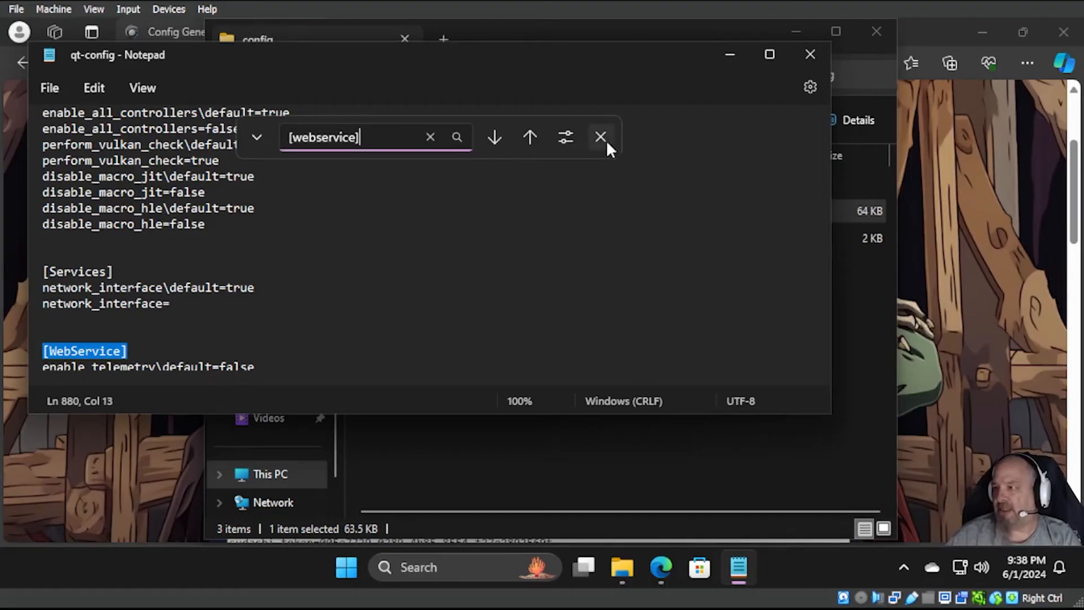
{"action": "left_click", "coordinate": [600, 136]}
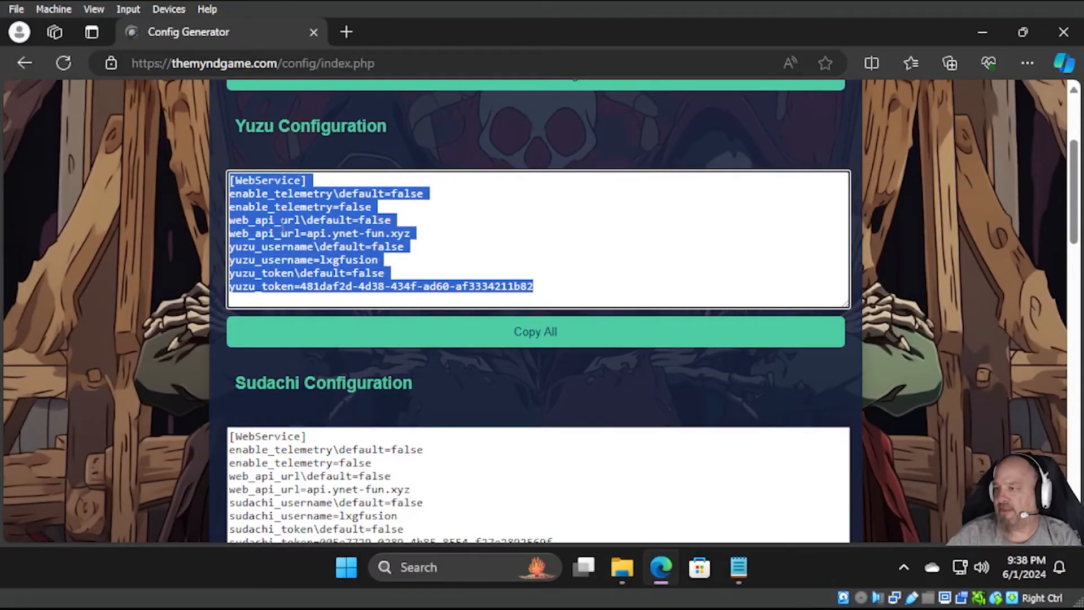
{"action": "mouse_move", "coordinate": [985, 33]}
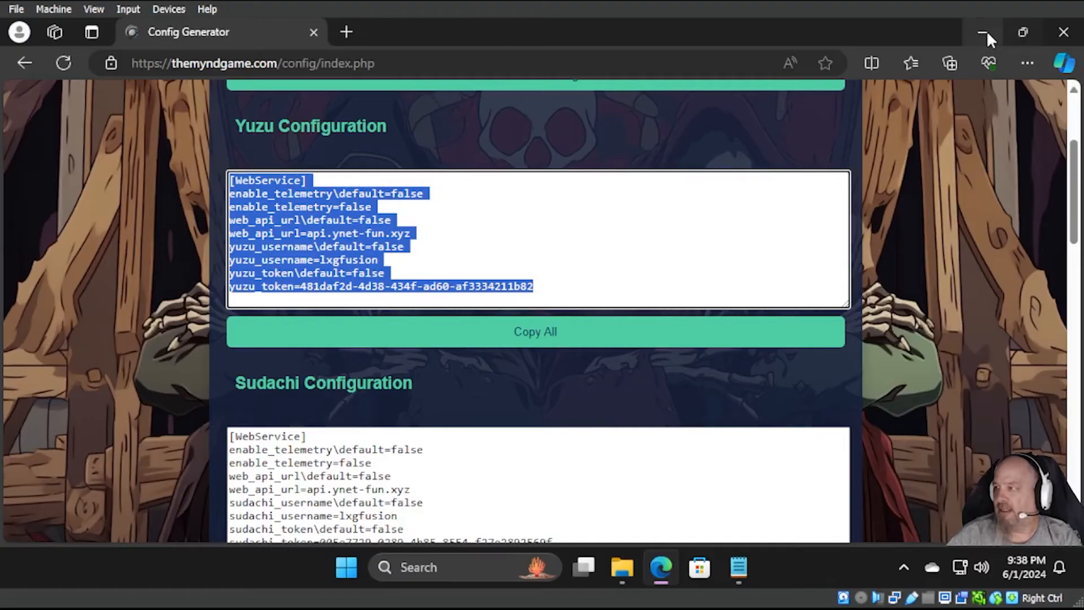
- Minimize the Edge window showing the Config Generator
{"action": "left_click", "coordinate": [986, 38]}
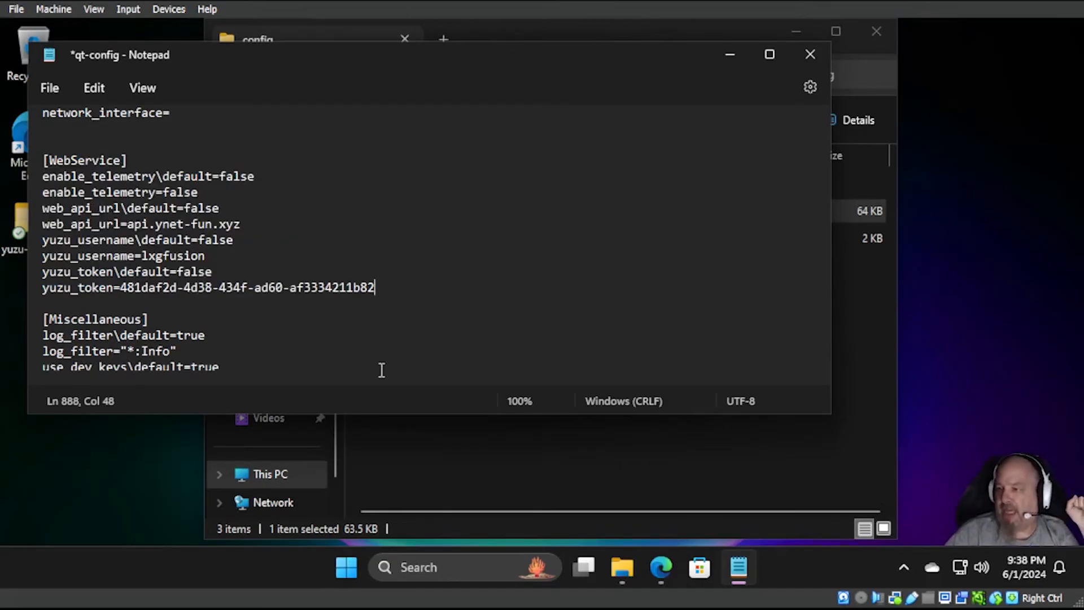
- Save the edited qt-config file with the new WebService settings
{"action": "left_click", "coordinate": [49, 88]}
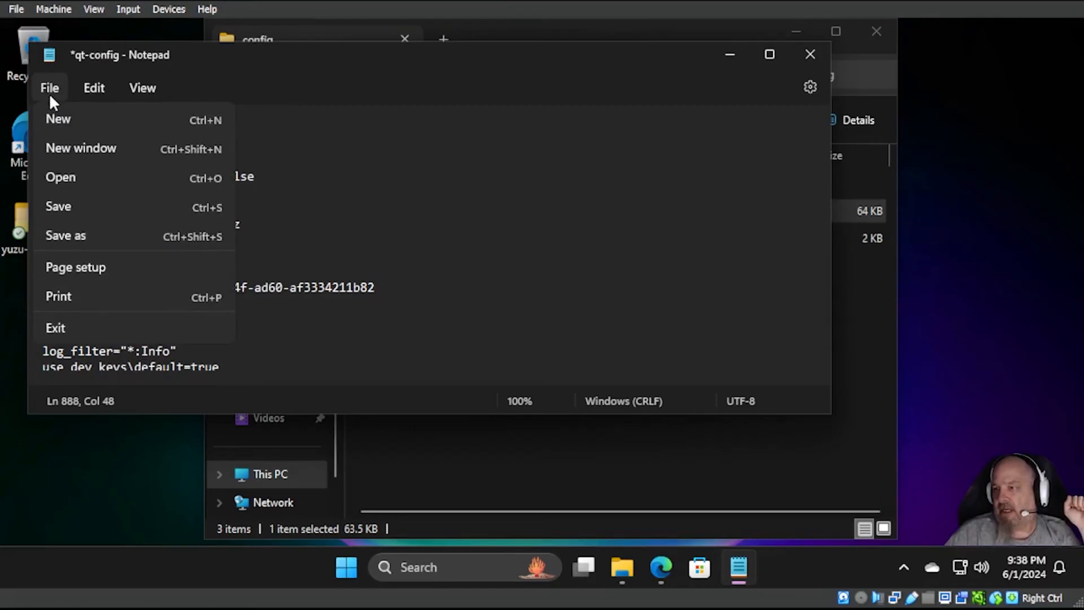
{"action": "left_click", "coordinate": [58, 206]}
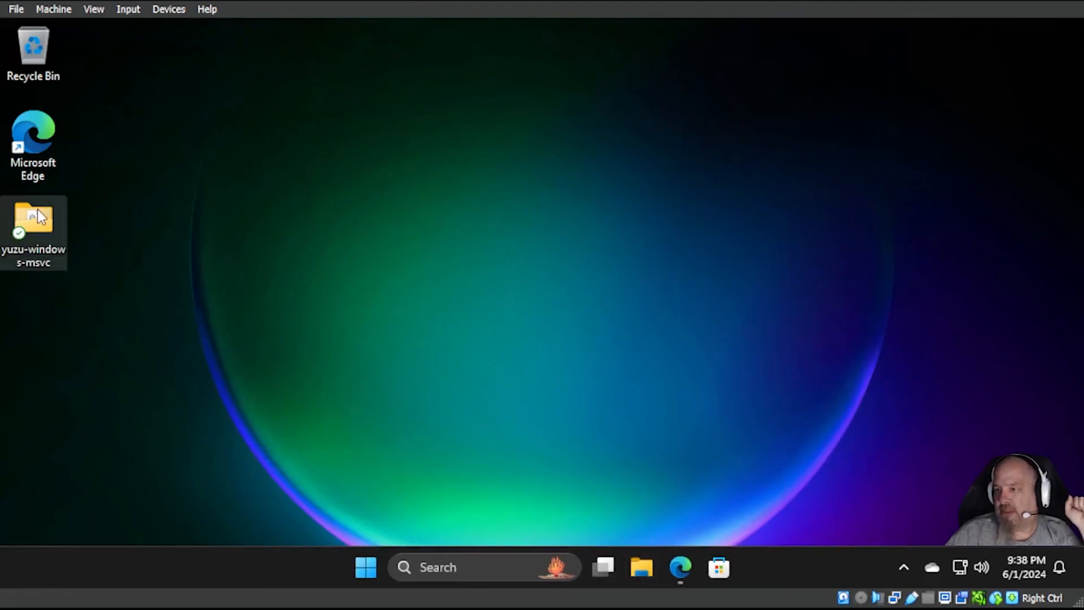
- Launch yuzu.exe from the yuzu-windows-msvc folder and open its Multiplayer menu
{"action": "double_click", "coordinate": [33, 218]}
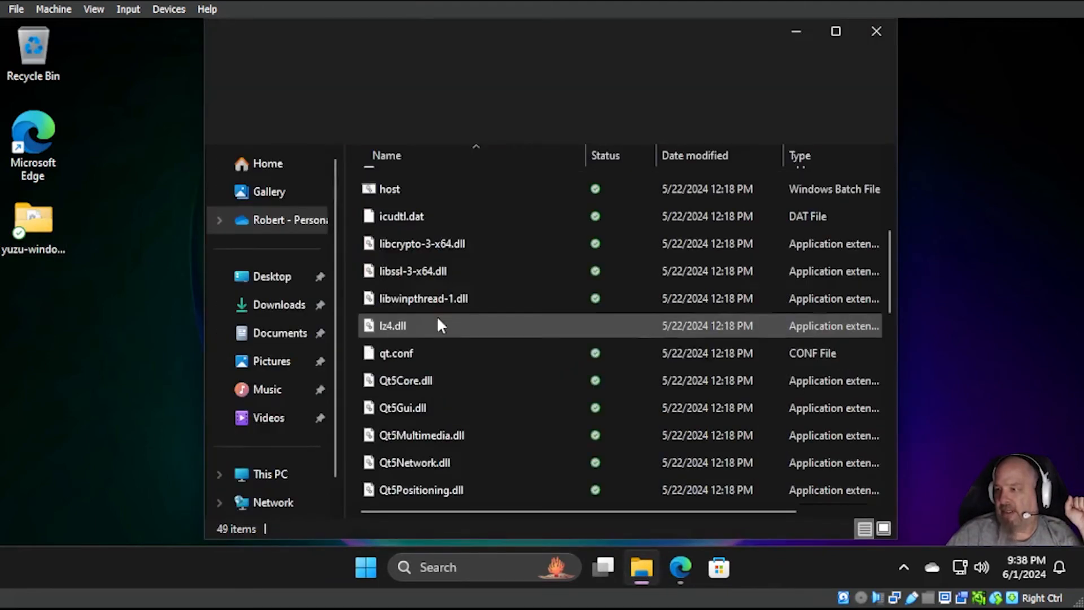
{"action": "scroll", "scroll_direction": "down", "scroll_amount": 3}
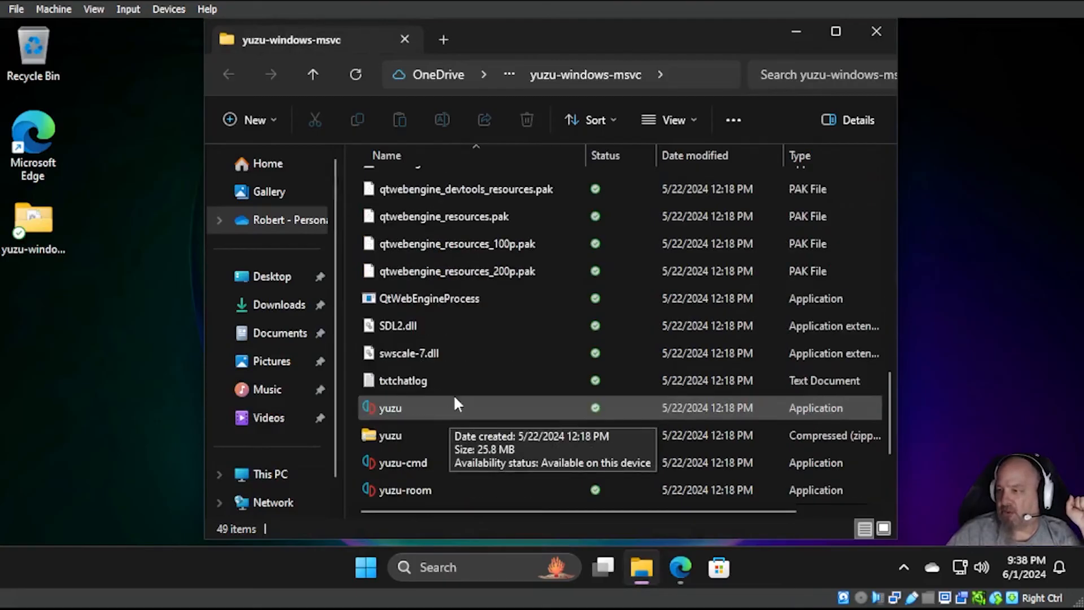
{"action": "left_click", "coordinate": [390, 408]}
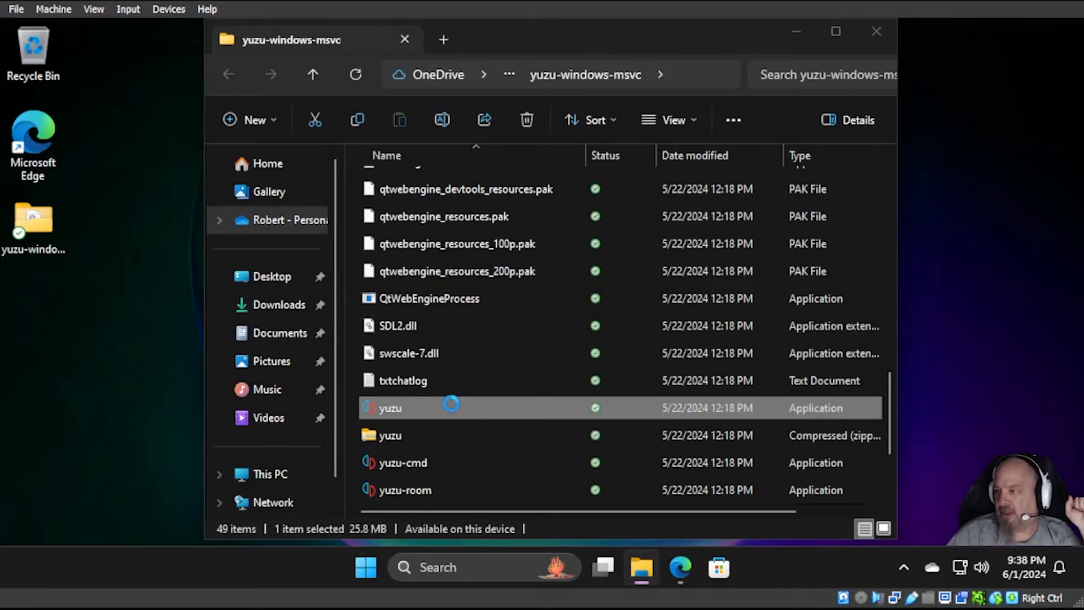
{"action": "double_click", "coordinate": [390, 408]}
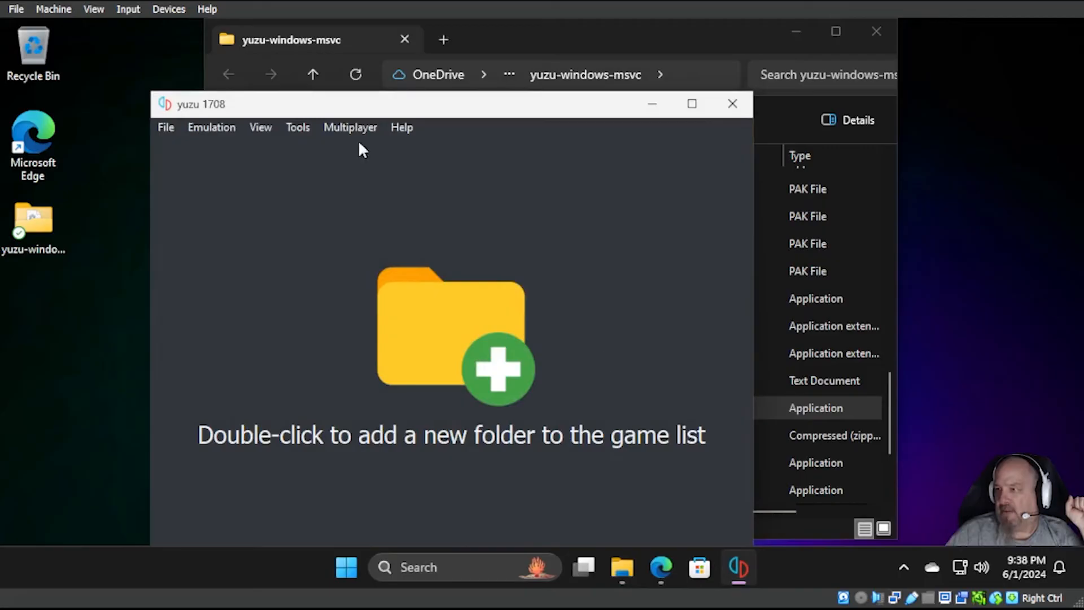
{"action": "left_click", "coordinate": [351, 127]}
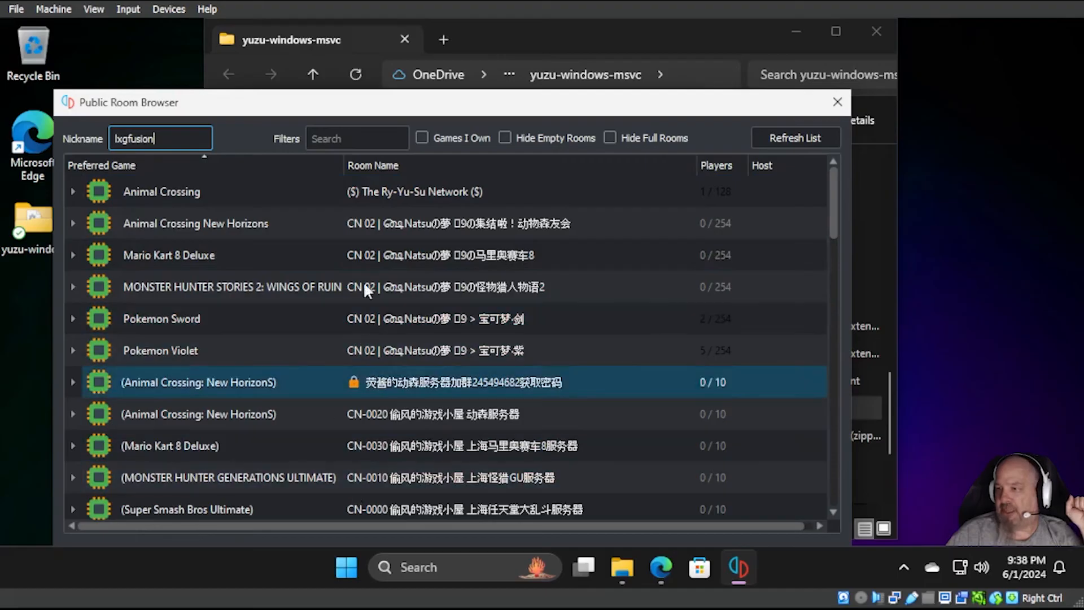
- Join a public Animal Crossing room, leave it, and close the Public Room Browser
{"action": "scroll", "scroll_direction": "down", "scroll_amount": 3}
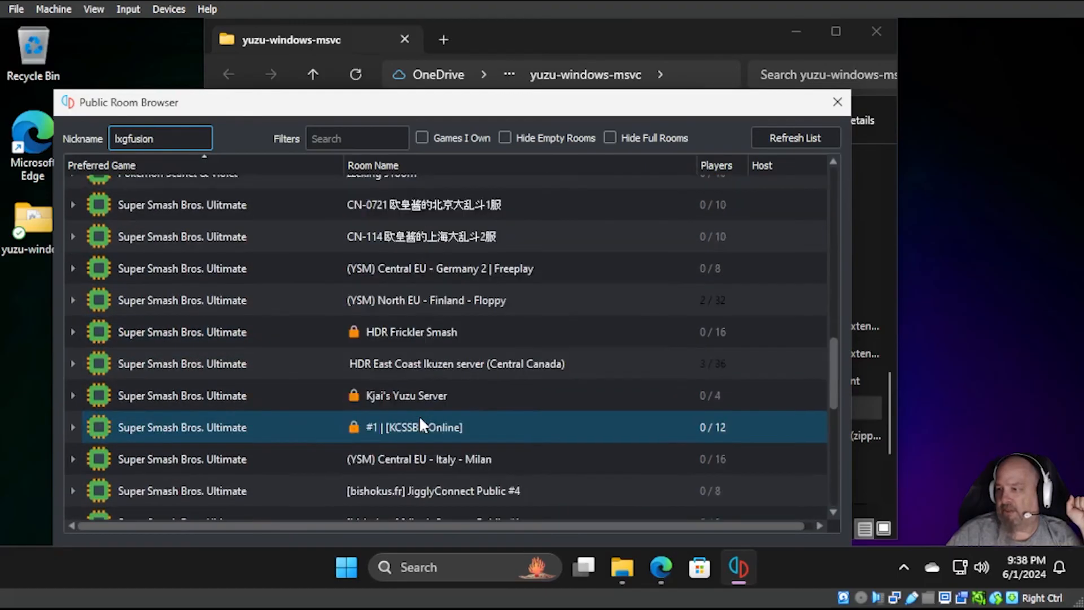
{"action": "left_click", "coordinate": [795, 137]}
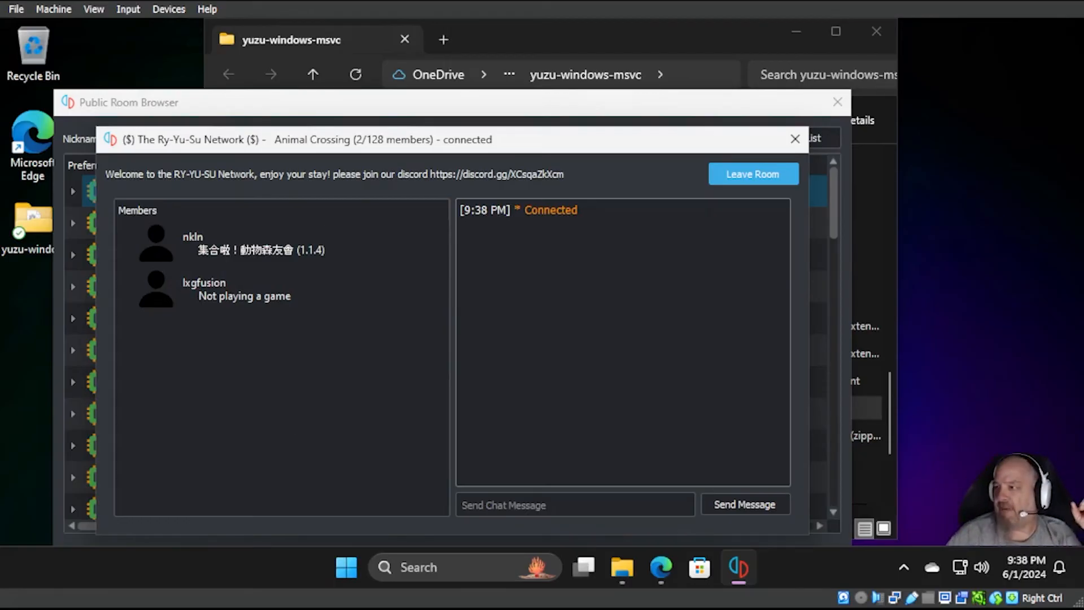
{"action": "left_click", "coordinate": [795, 139]}
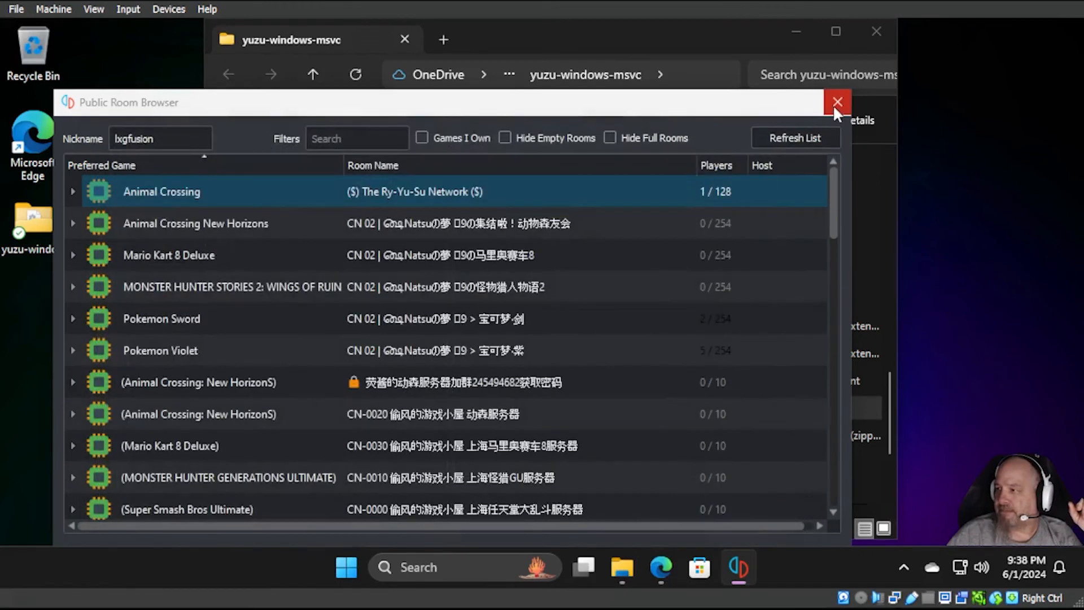
{"action": "left_click", "coordinate": [837, 102]}
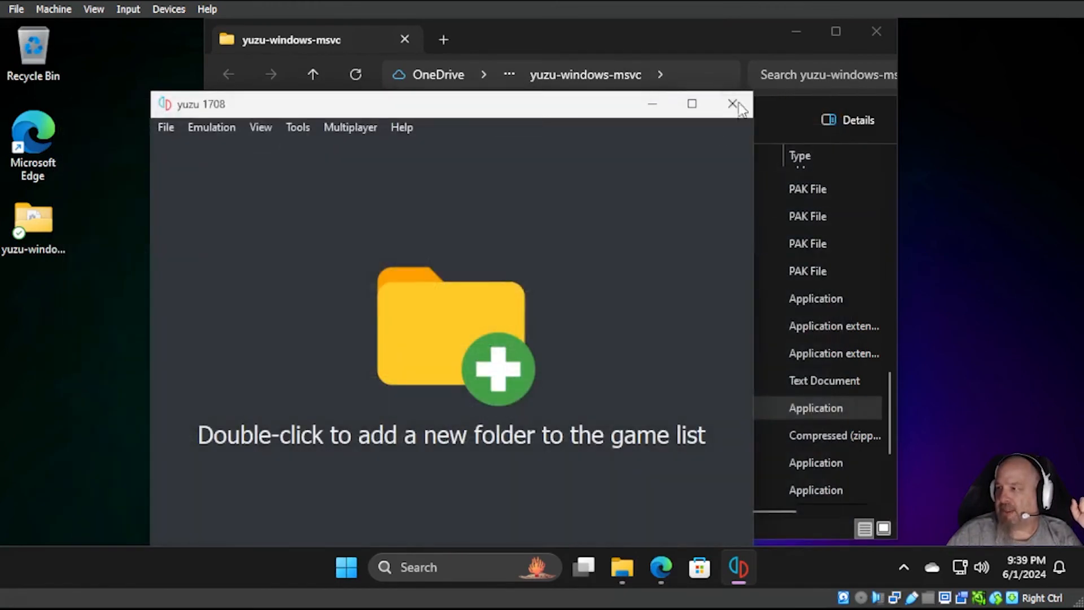
{"action": "mouse_move", "coordinate": [876, 32]}
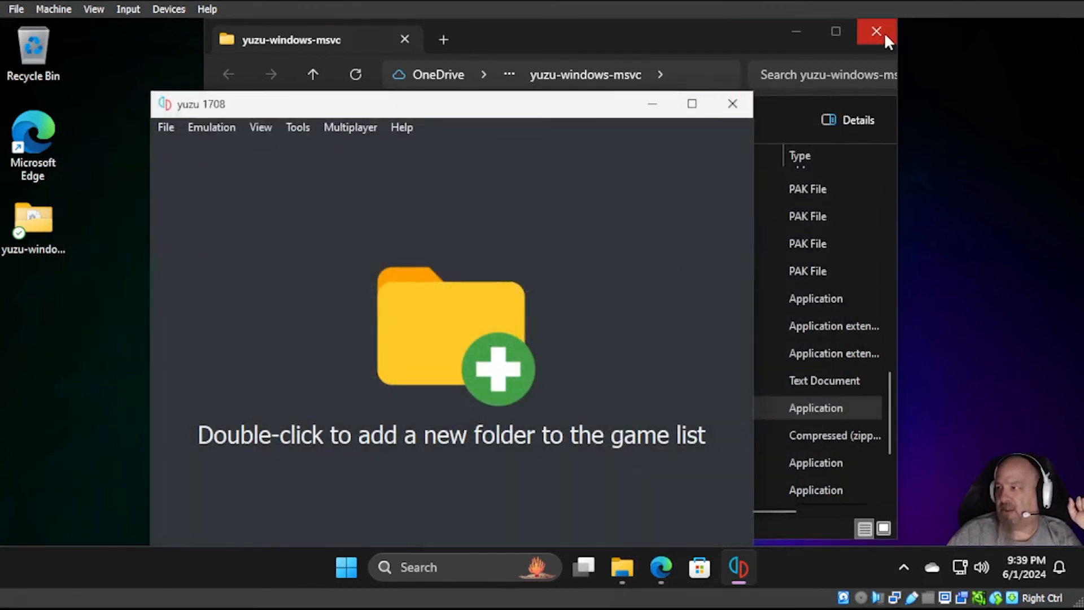
- Close the game files Explorer window and open yuzu's data folder via File > Open yuzu Folder
{"action": "left_click", "coordinate": [877, 32]}
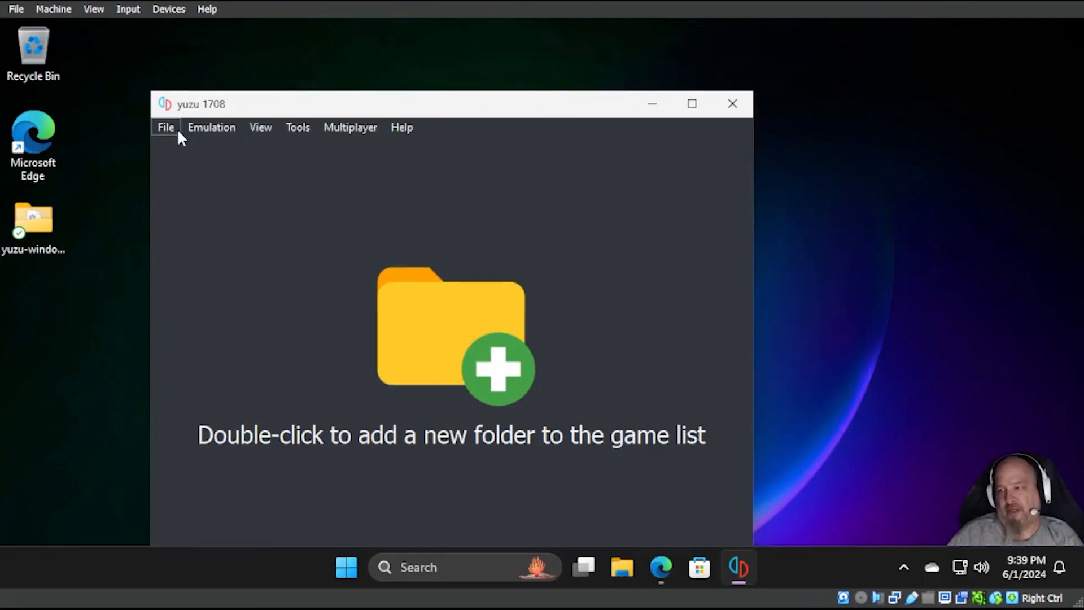
{"action": "mouse_move", "coordinate": [142, 132]}
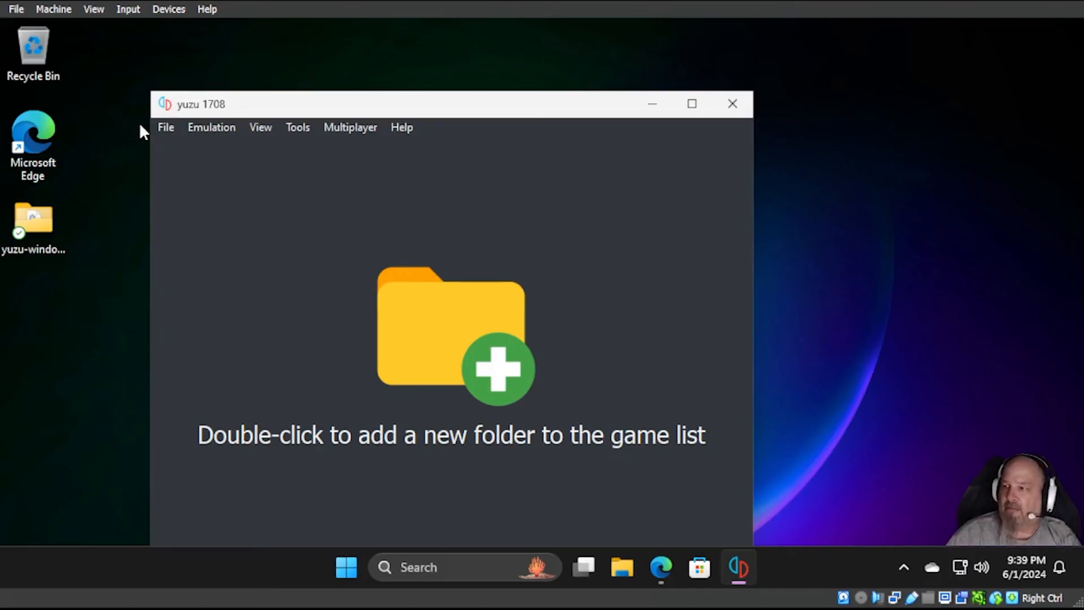
{"action": "left_click", "coordinate": [165, 126]}
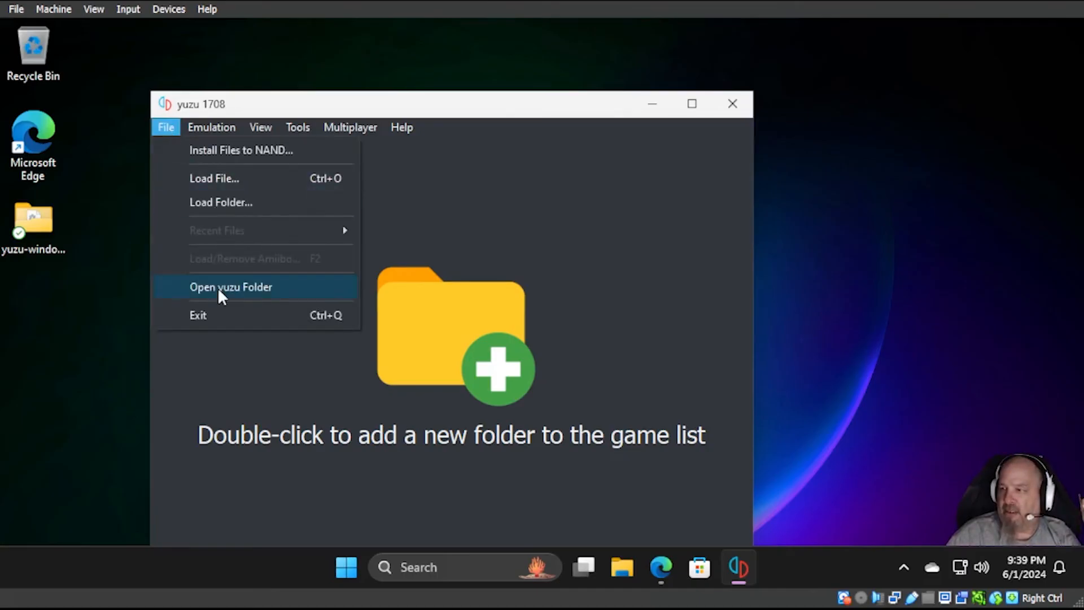
{"action": "left_click", "coordinate": [230, 287]}
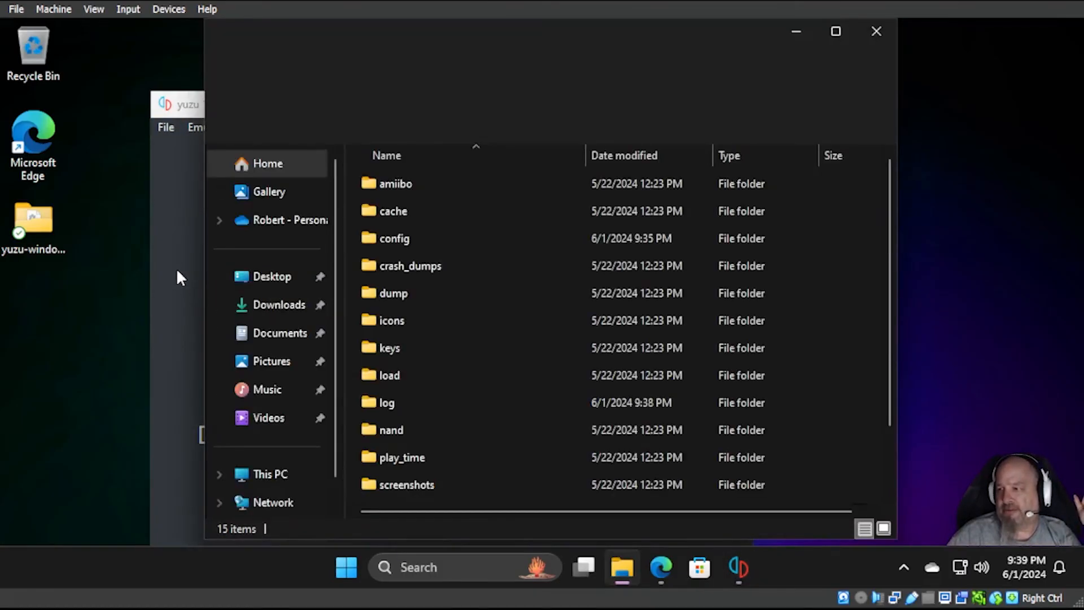
- Open the config folder in yuzu's data directory and select qt-config
{"action": "left_click", "coordinate": [737, 567]}
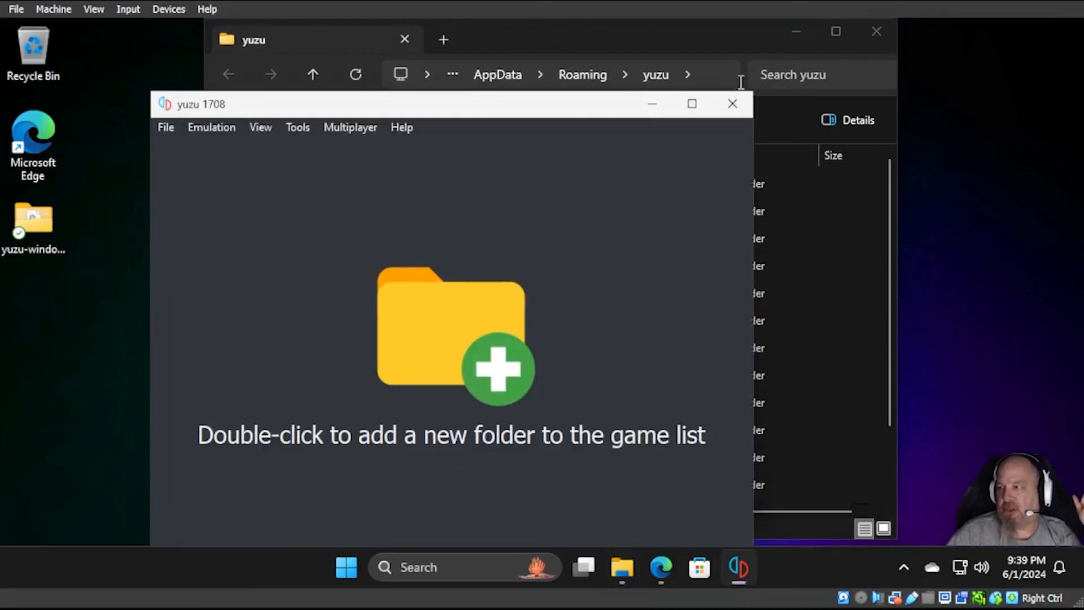
{"action": "left_click", "coordinate": [732, 104]}
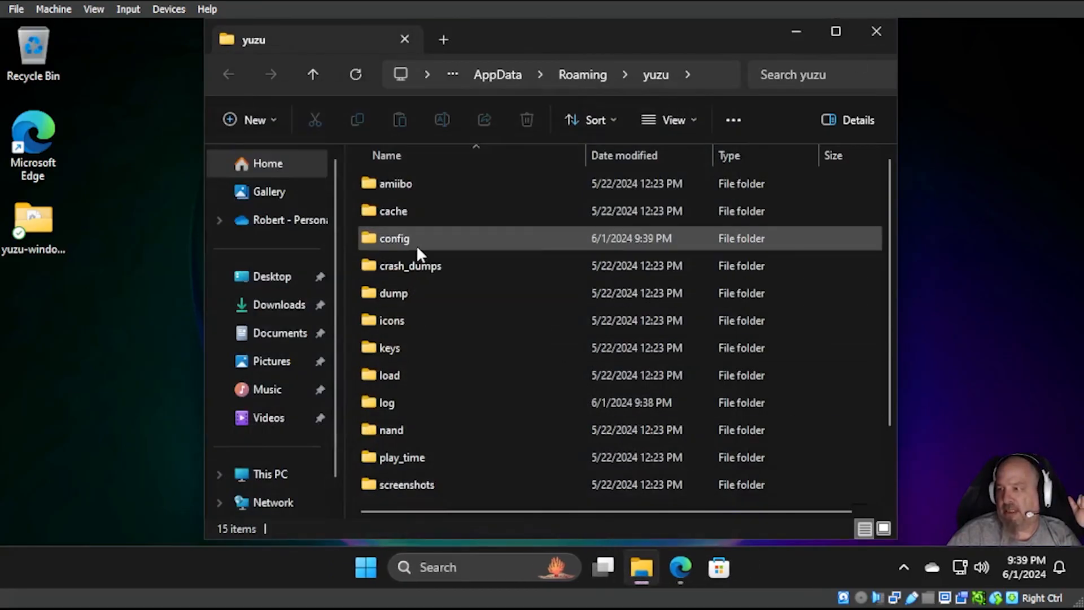
{"action": "double_click", "coordinate": [394, 238]}
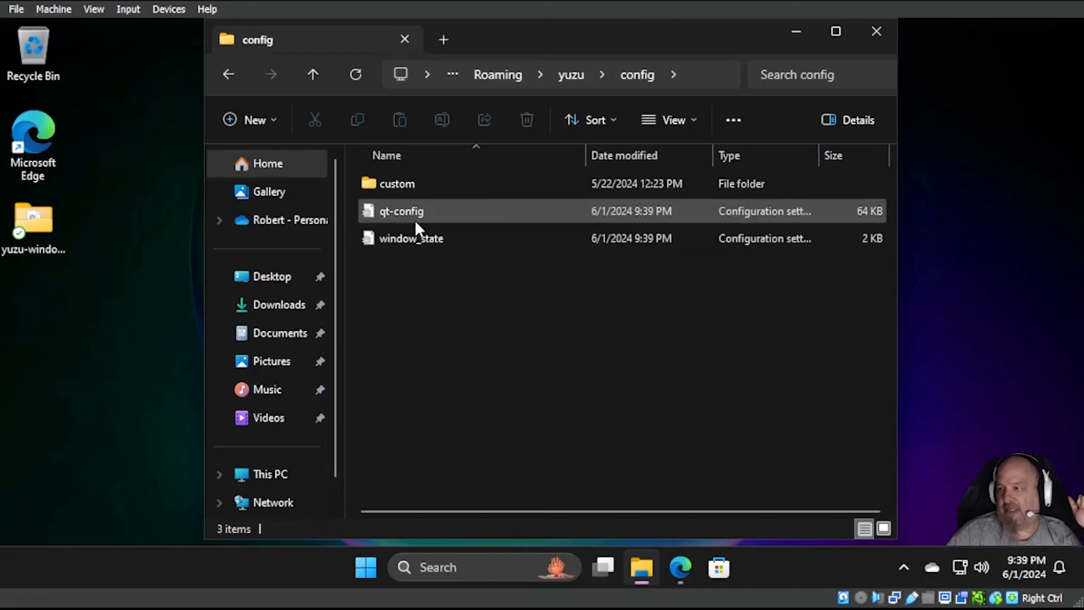
{"action": "left_click", "coordinate": [401, 211]}
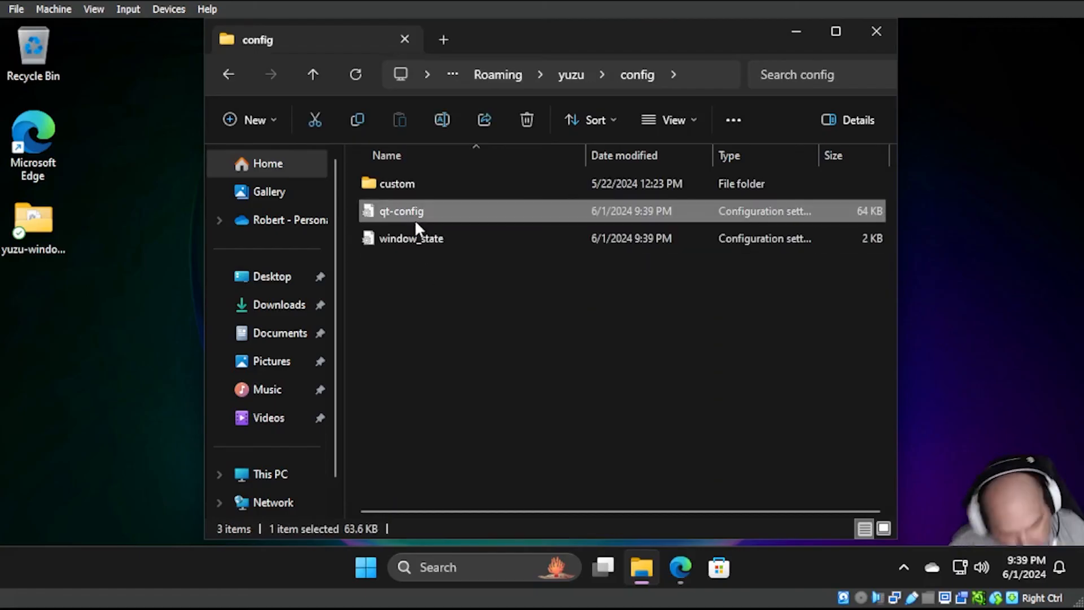